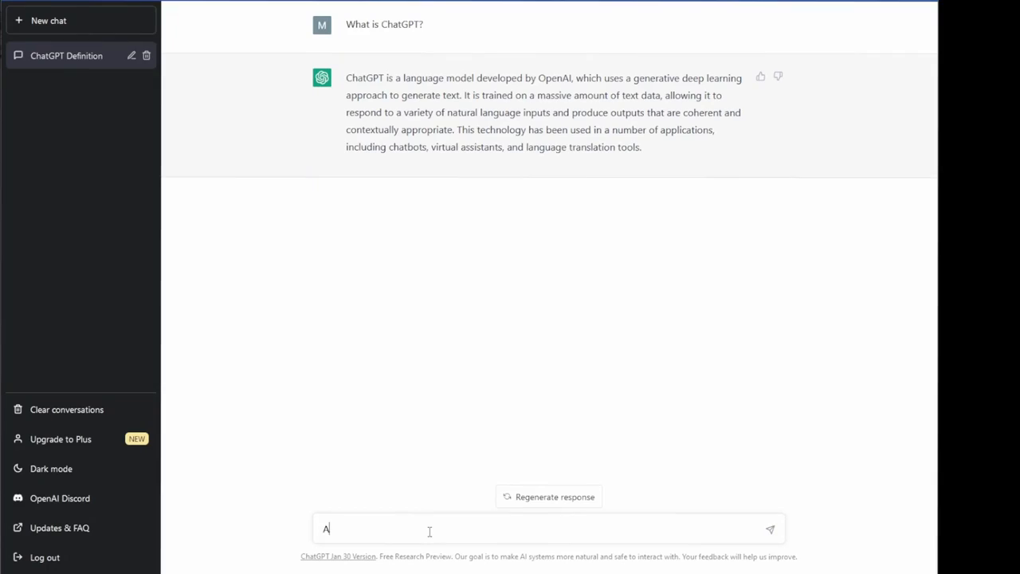
- Ask ChatGPT whether it is good at programming, then begin a question about the Z80 computer
type("re you good at programming?")
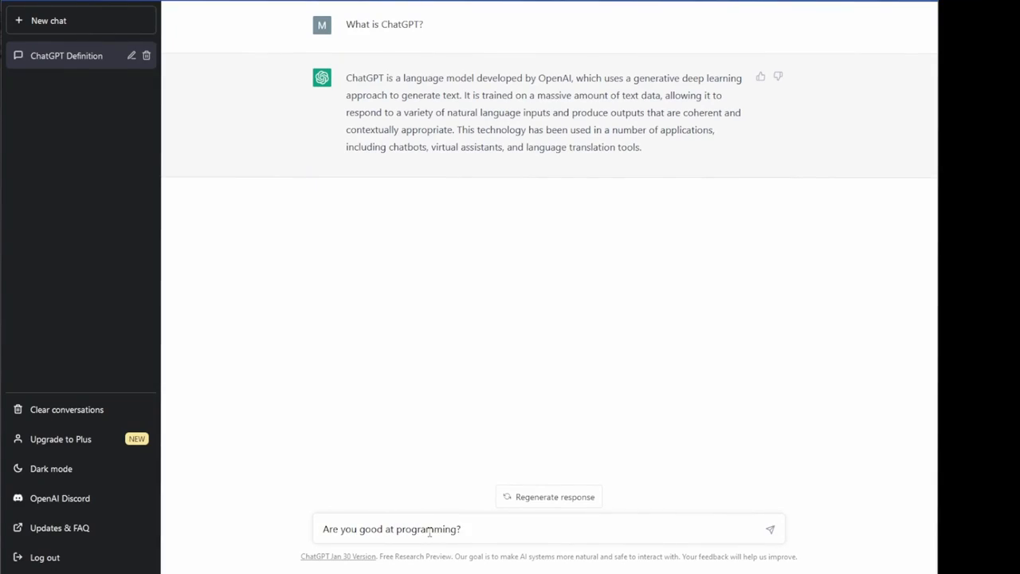
left_click(770, 528)
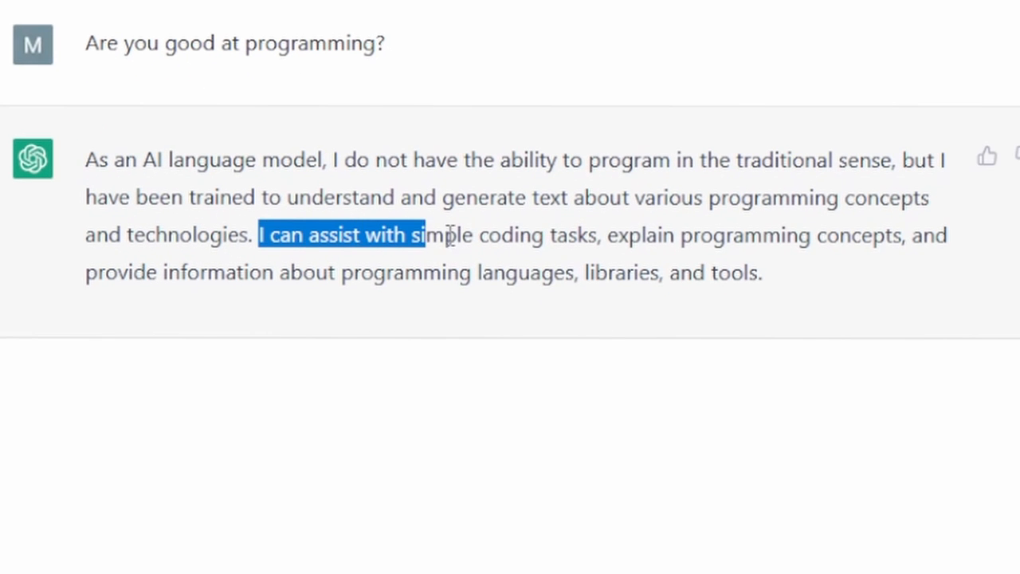
type("Have you h")
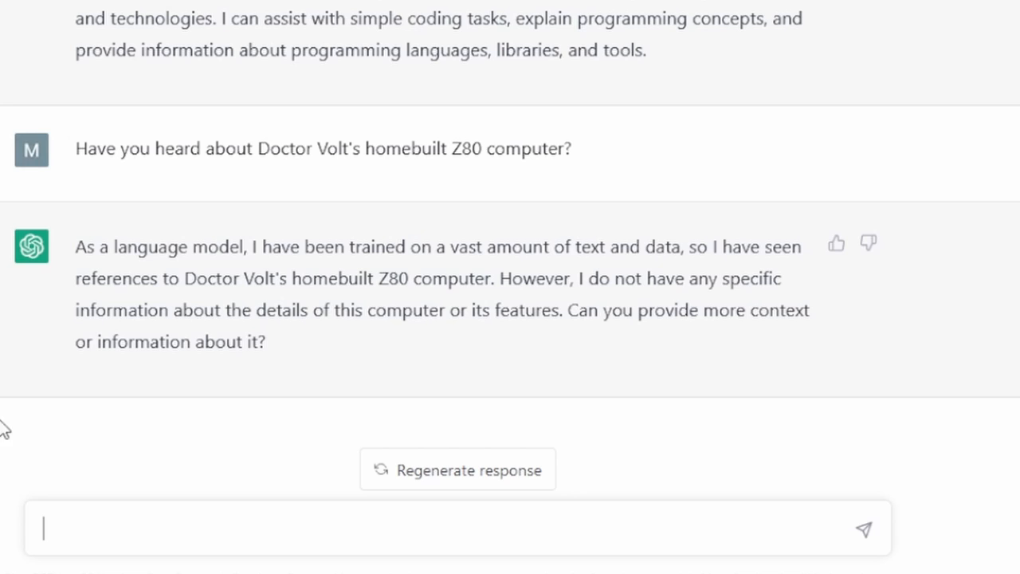
- Request a Z80 assembly program that outputs 'Hello World' on the serial interface
type("Write a Z80")
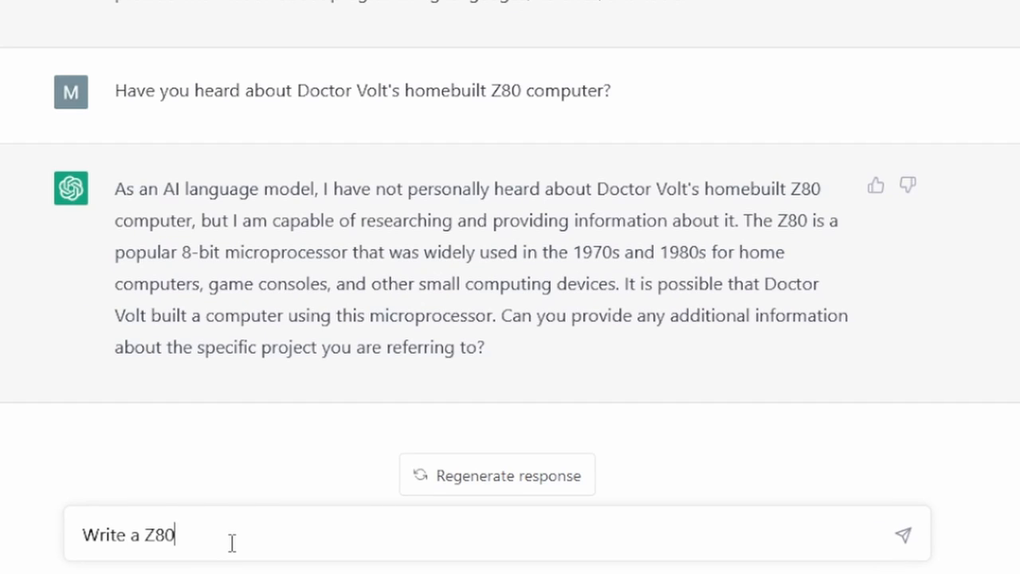
type("assembly program that outputs")
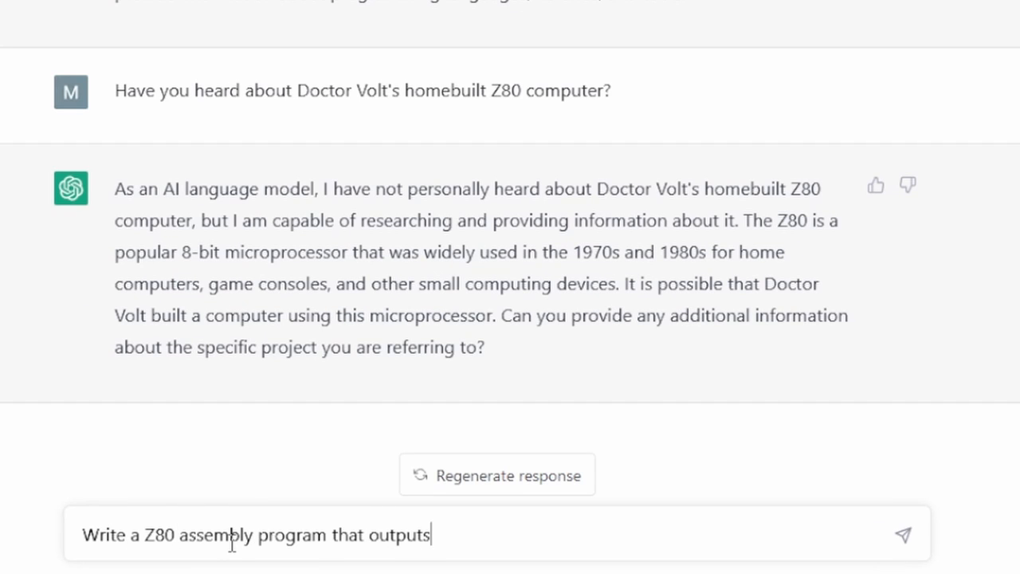
type("\"Hello World\" on the serial interface")
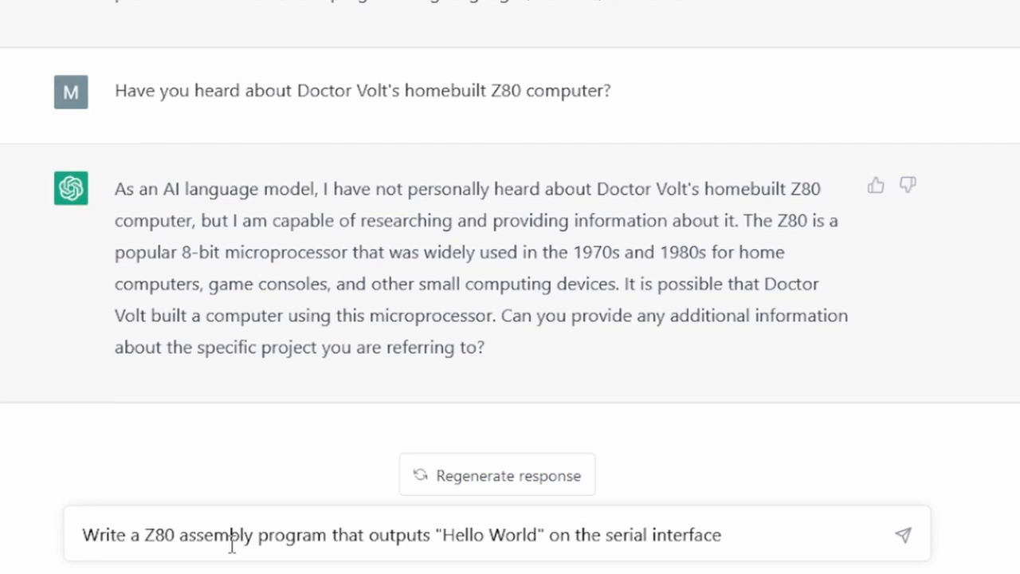
left_click(903, 533)
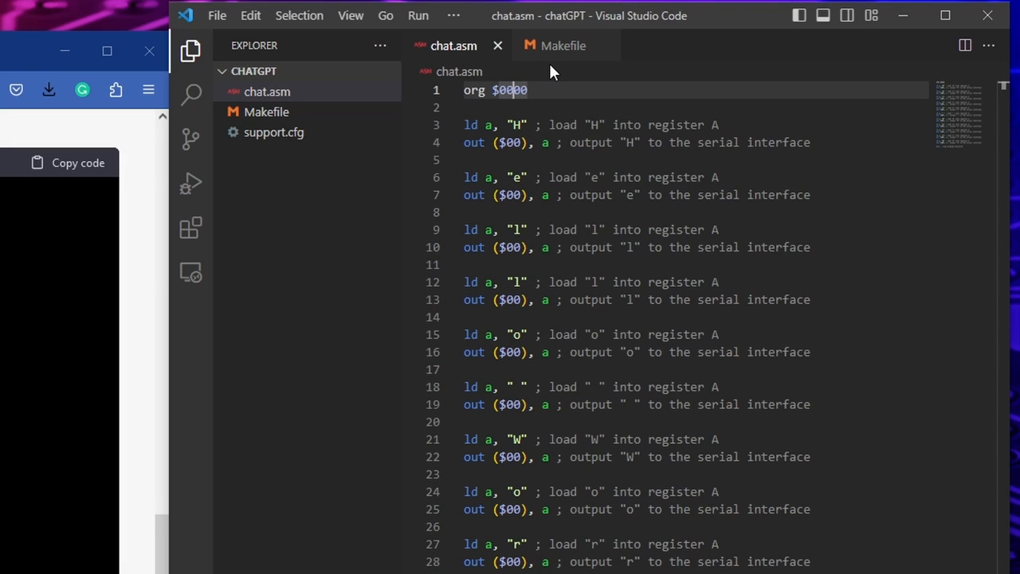
- Change chat.asm's org address on line 1 from $0000 to $0100
type("0100")
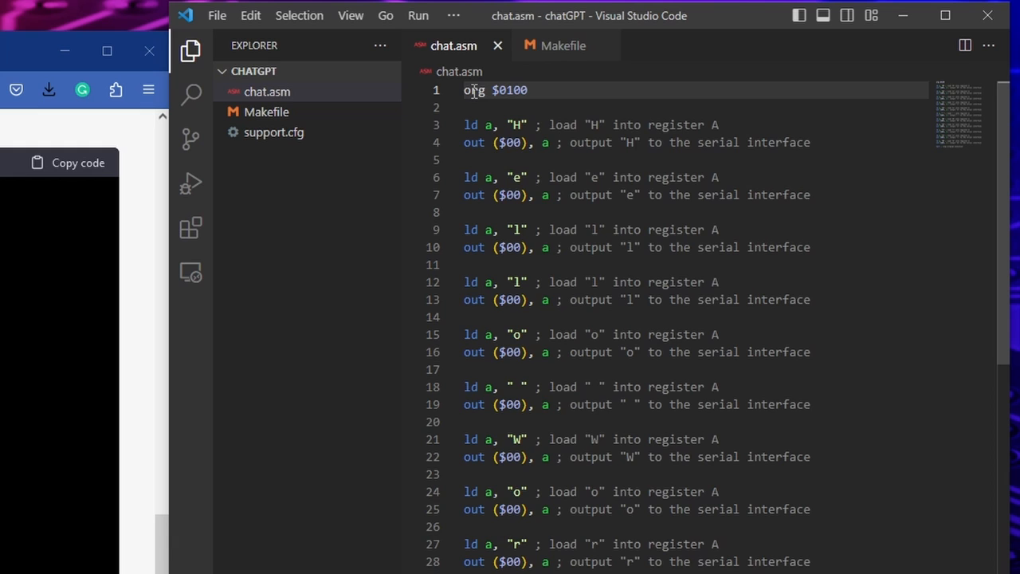
scroll("down", 3)
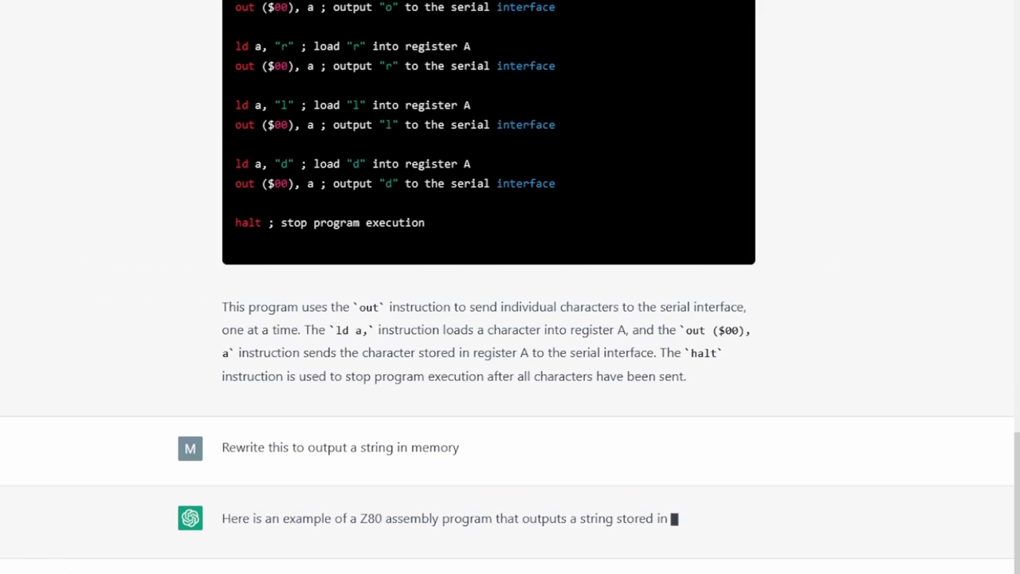
- Scroll through ChatGPT's rewritten Z80 program that prints a null-terminated string from memory
scroll("down", 3)
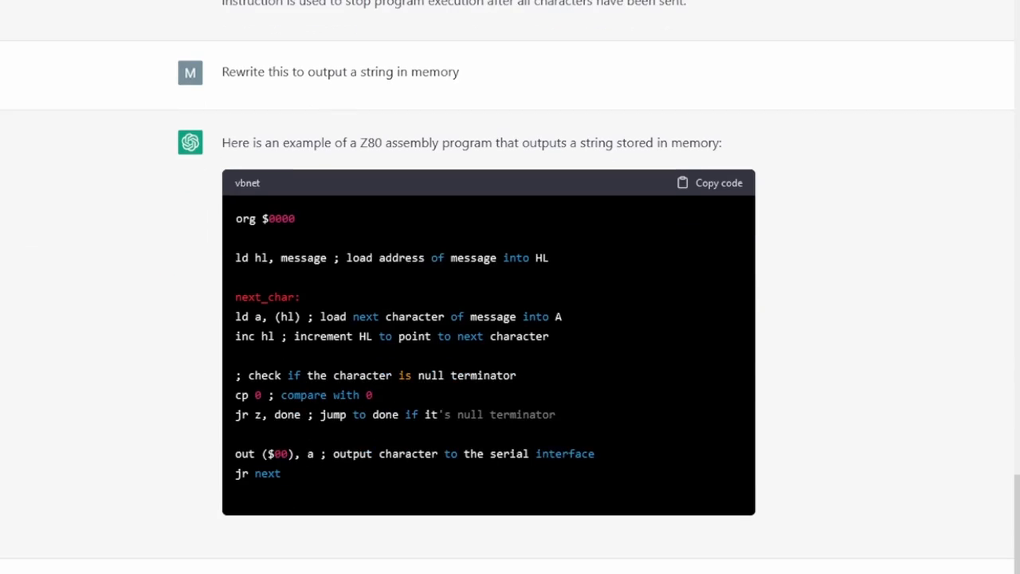
scroll("down", 3)
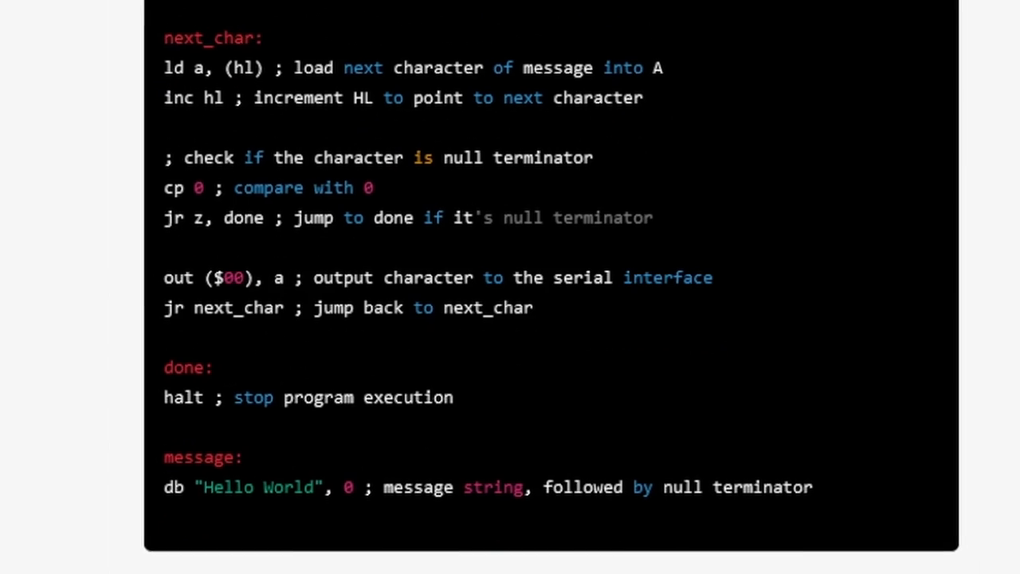
scroll("down", 3)
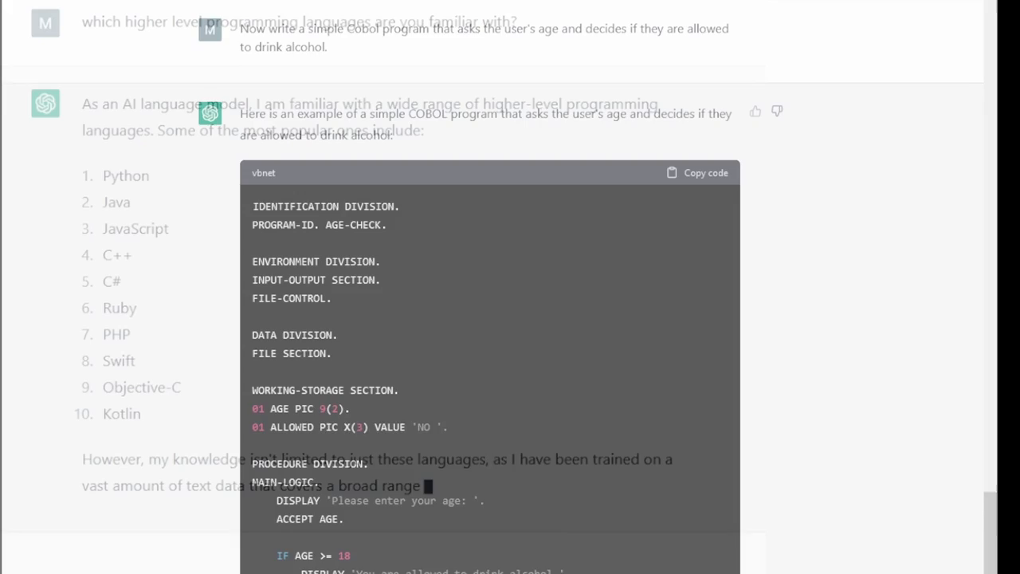
- Review the streamlined COBOL age-check program with 6-digit line numbers and copy its code
scroll("down", 3)
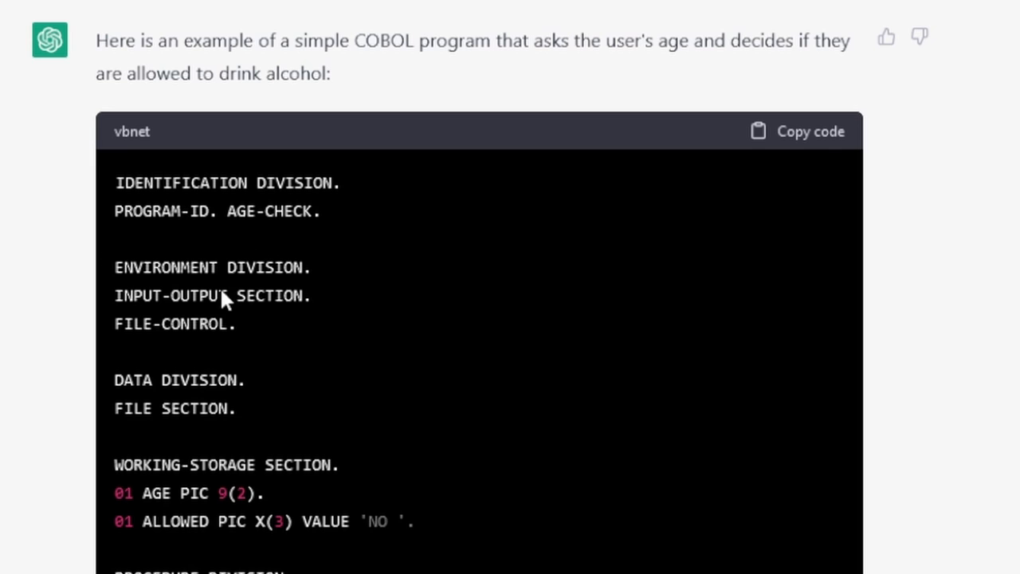
scroll("down", 3)
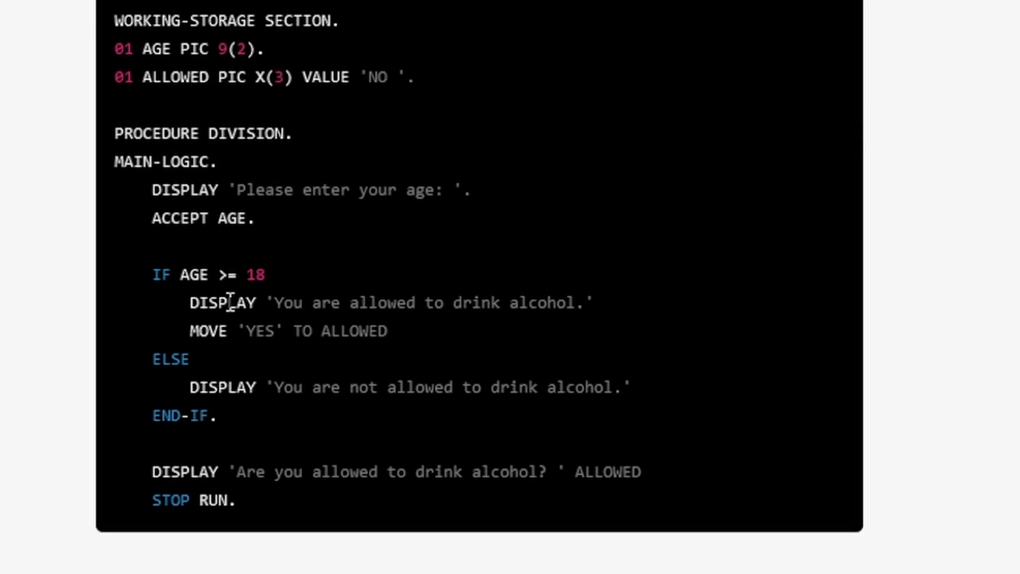
double_click(161, 274)
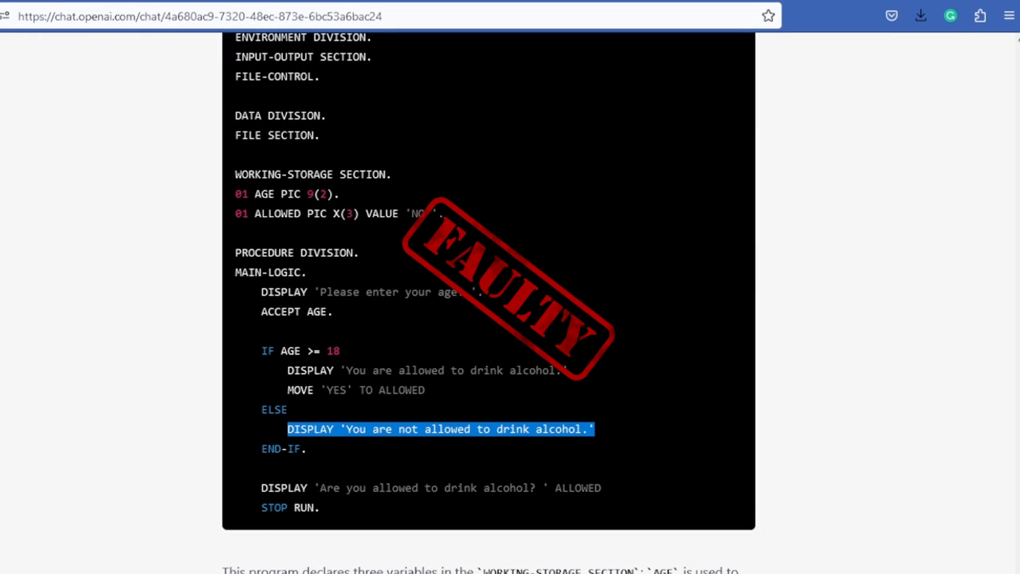
scroll("down", 3)
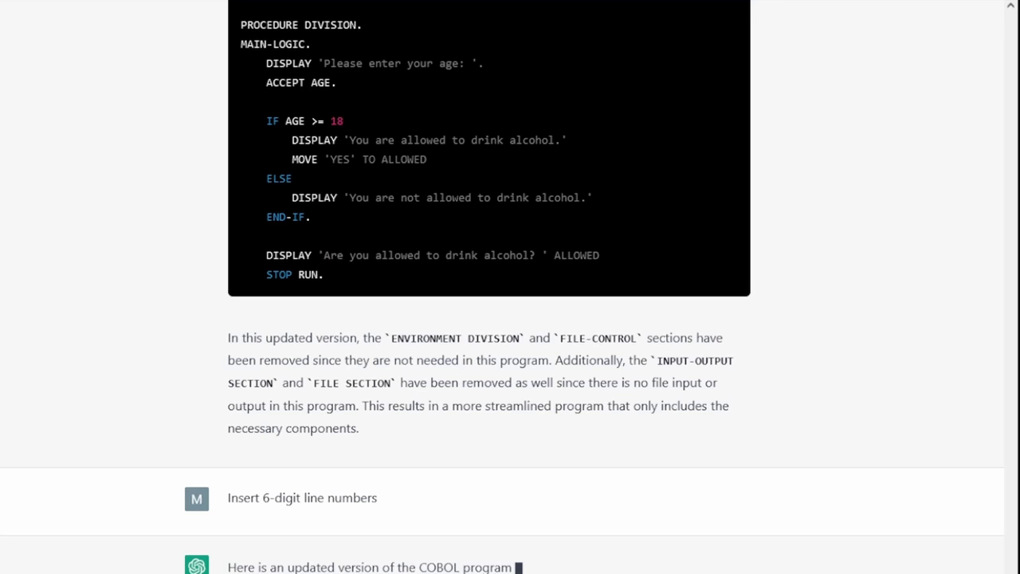
scroll("down", 3)
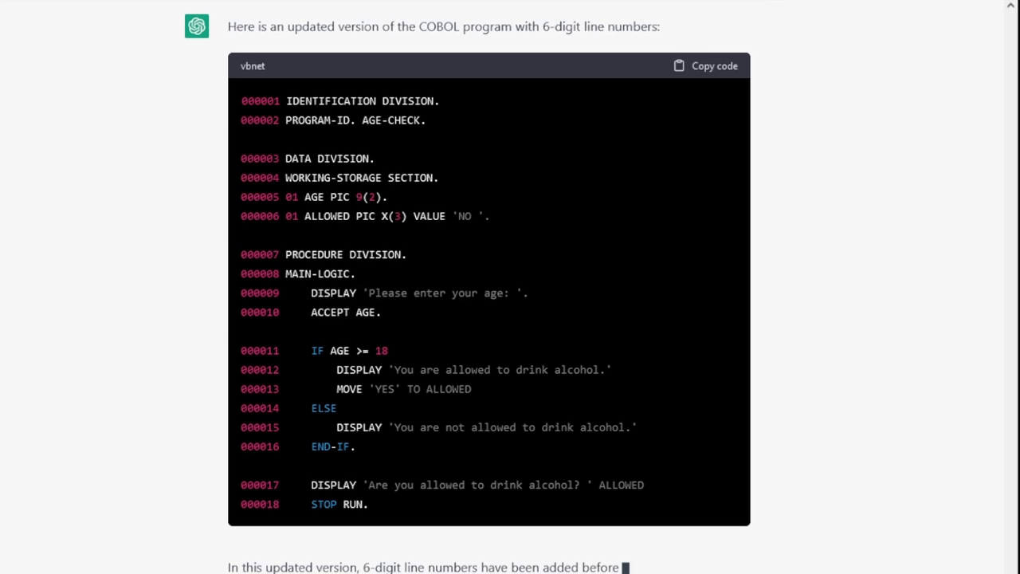
left_click(704, 66)
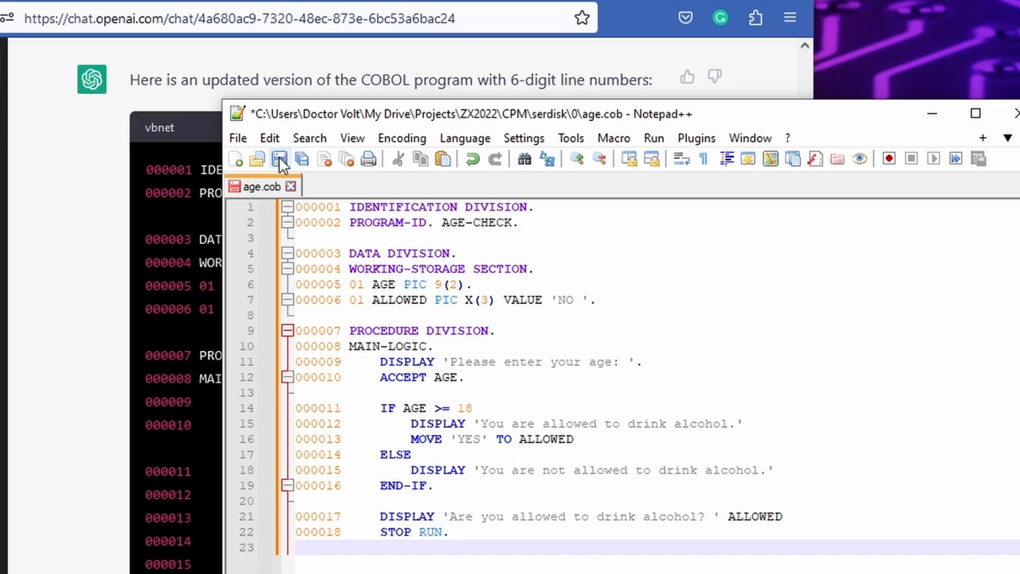
- Save the pasted COBOL program as age.cob in Notepad++
left_click(279, 159)
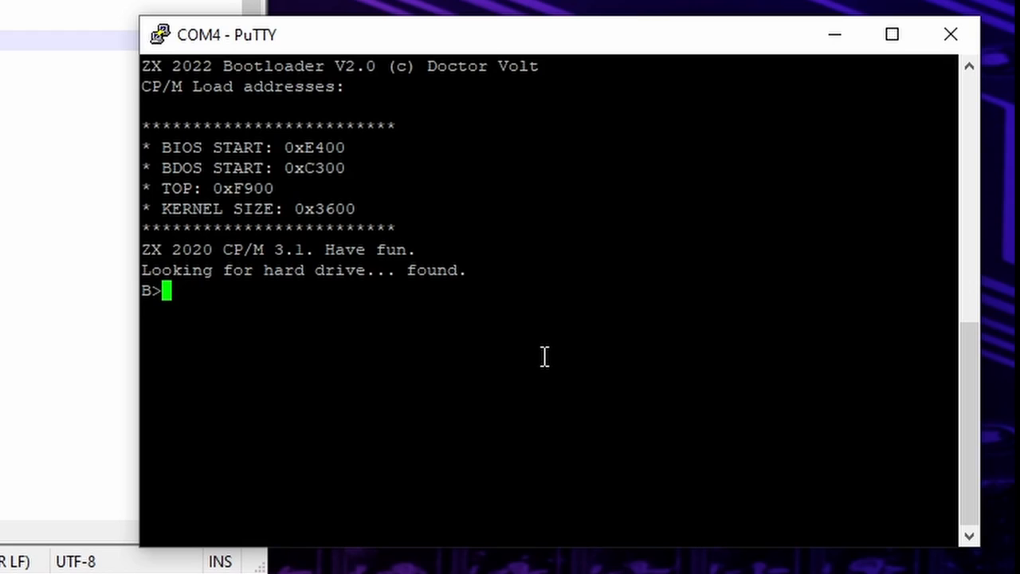
- Copy age.cob from B: to C: with pip, then enter cobol=age.cob with options
type("pip c:")
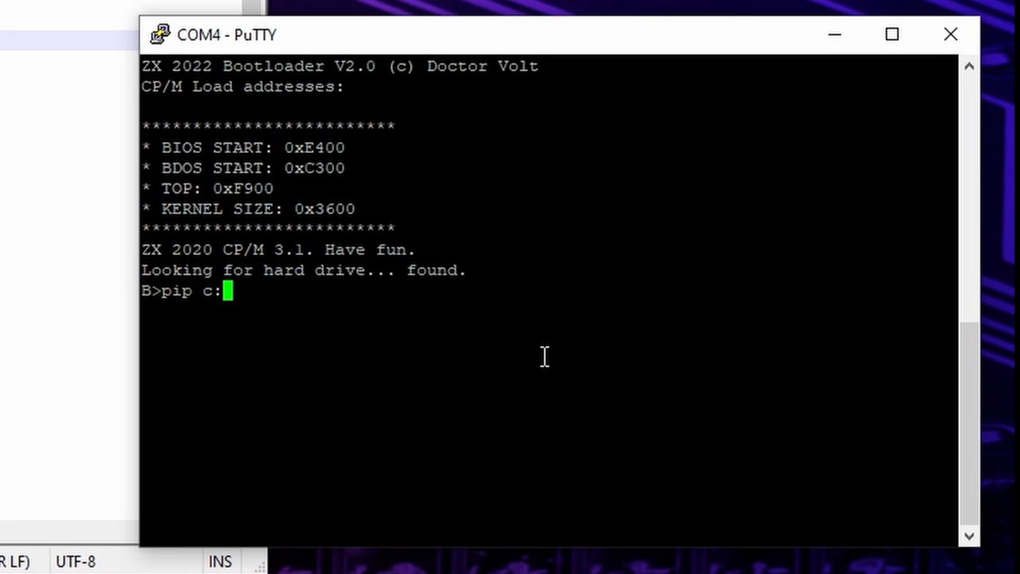
type("=B:")
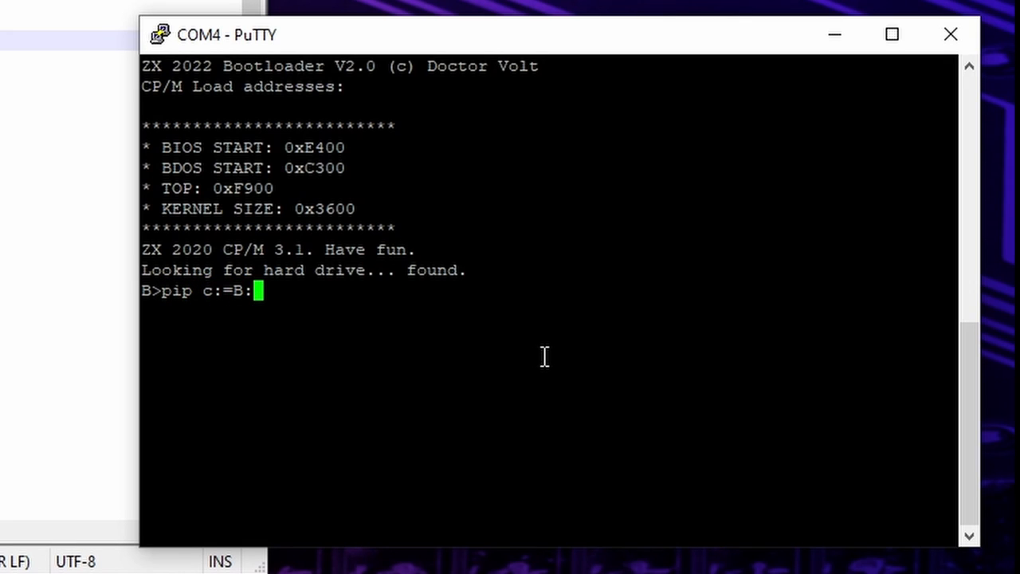
type("age.")
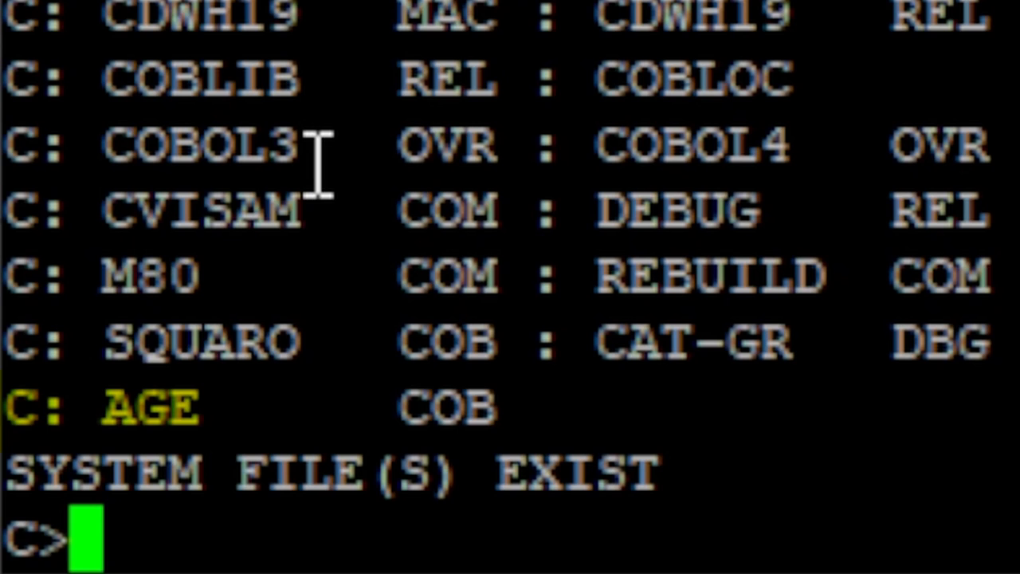
type("cobol=")
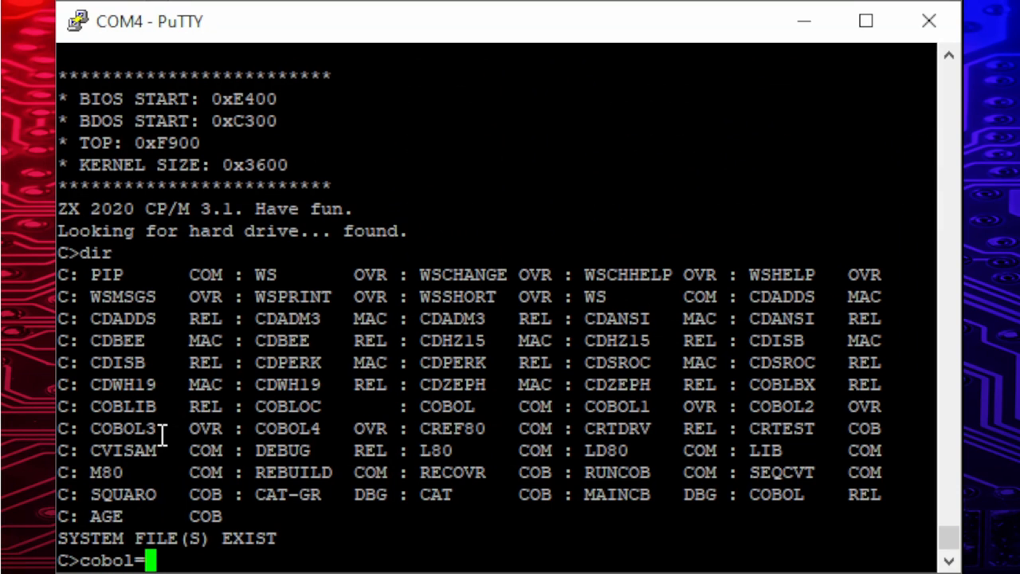
type("age.cob/")
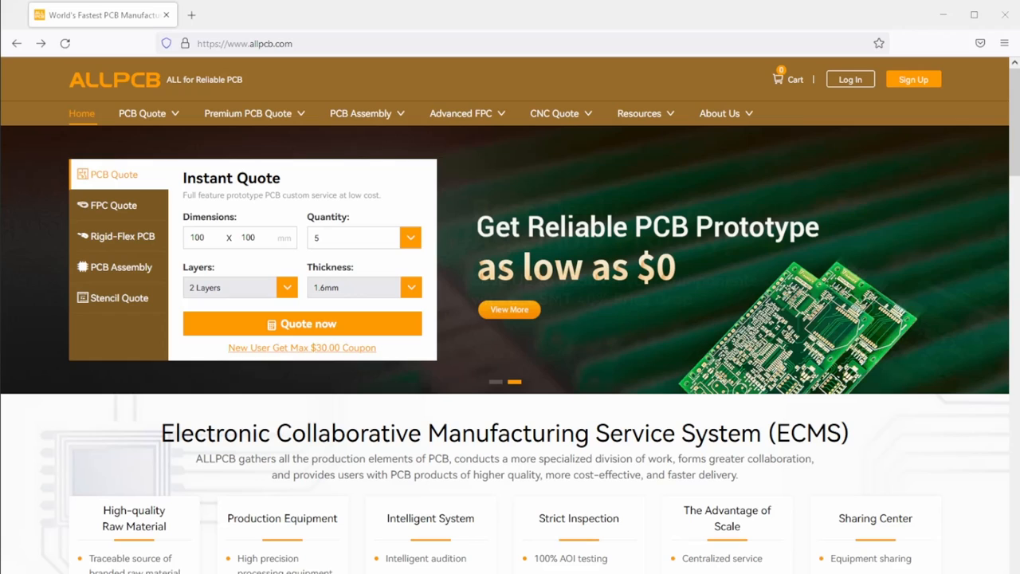
- Open ALLPCB's instant quote and scroll the 100×100 mm, 2-layer, 1.6mm specifications
left_click(302, 324)
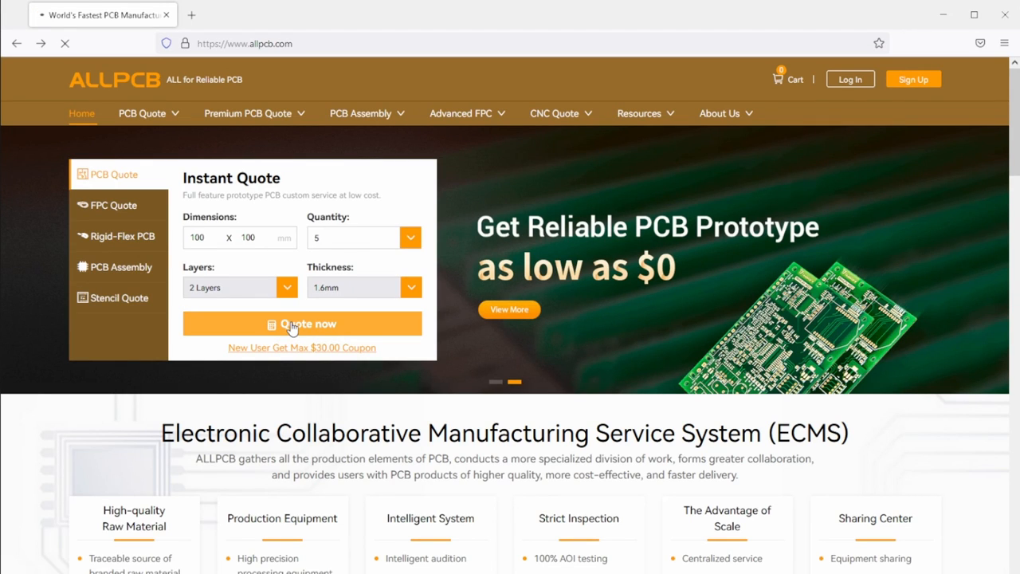
left_click(301, 324)
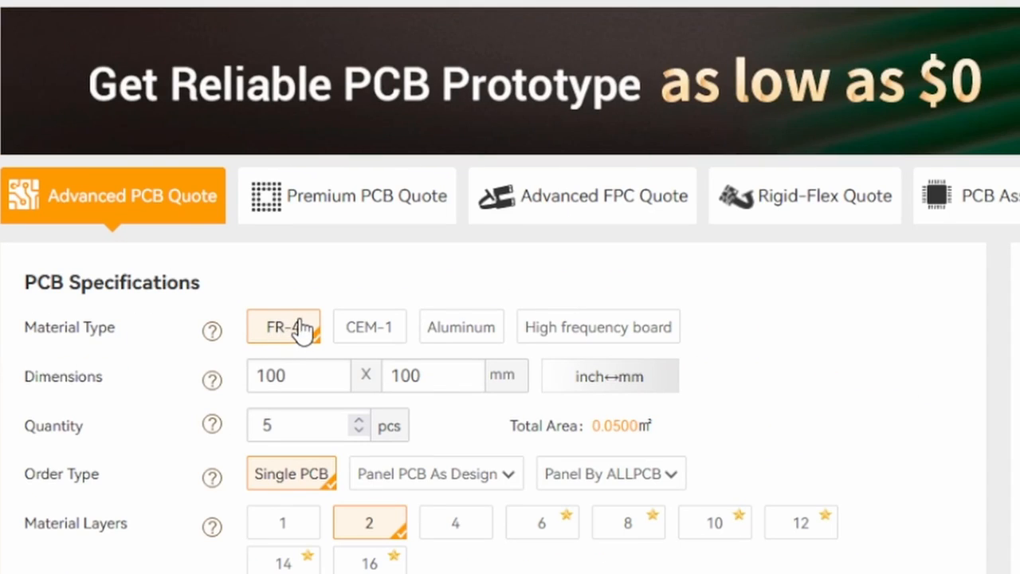
scroll("down", 3)
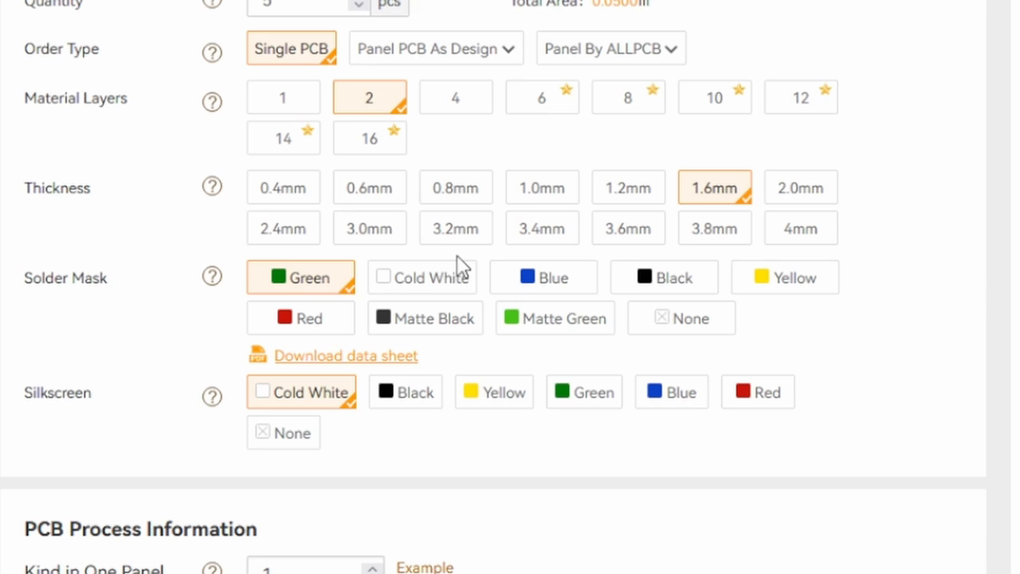
mouse_move(311, 494)
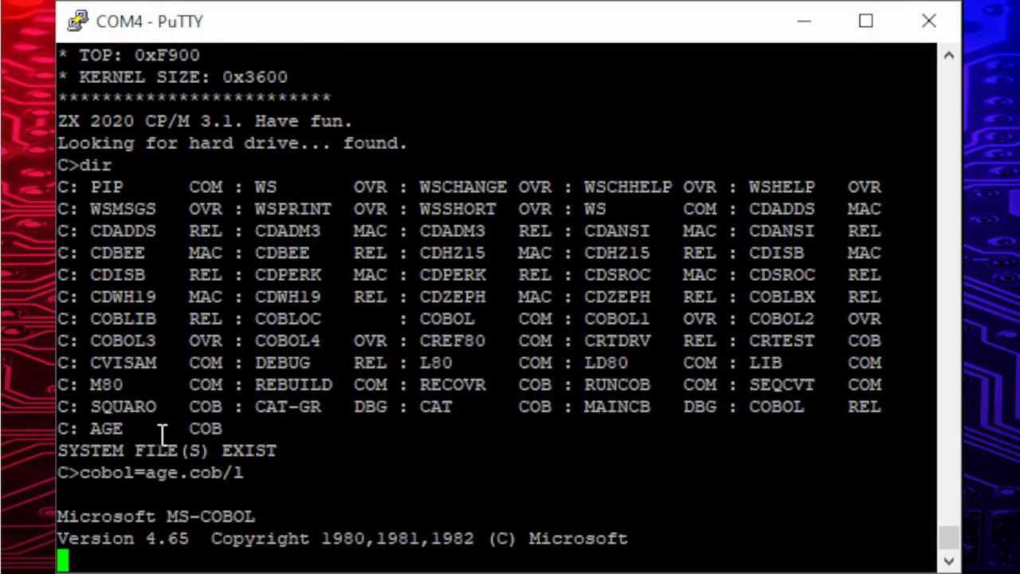
- Compile AGE.COB, getting 4 errors or warnings, and begin a type command for age.p
key("Return")
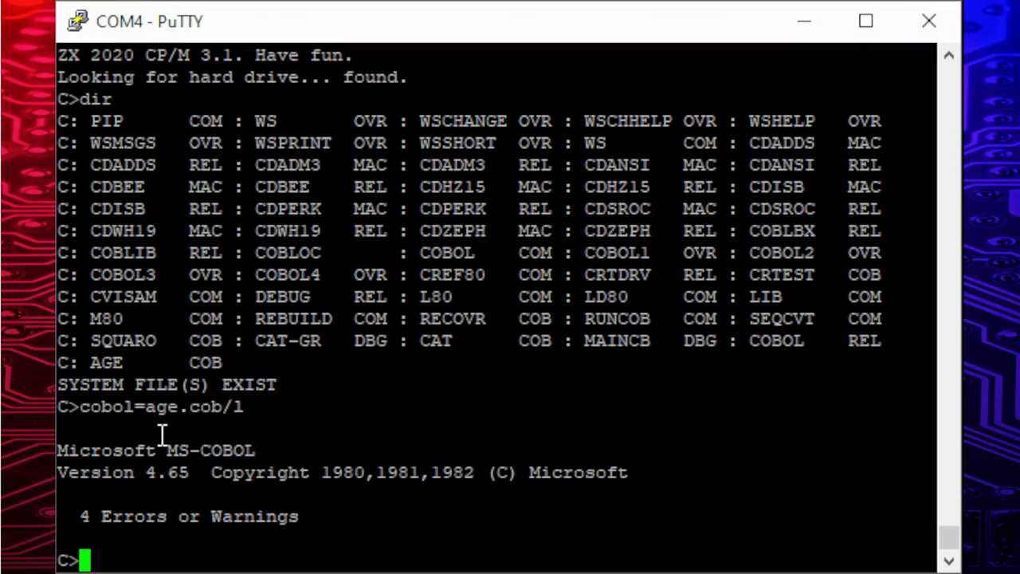
type("ty")
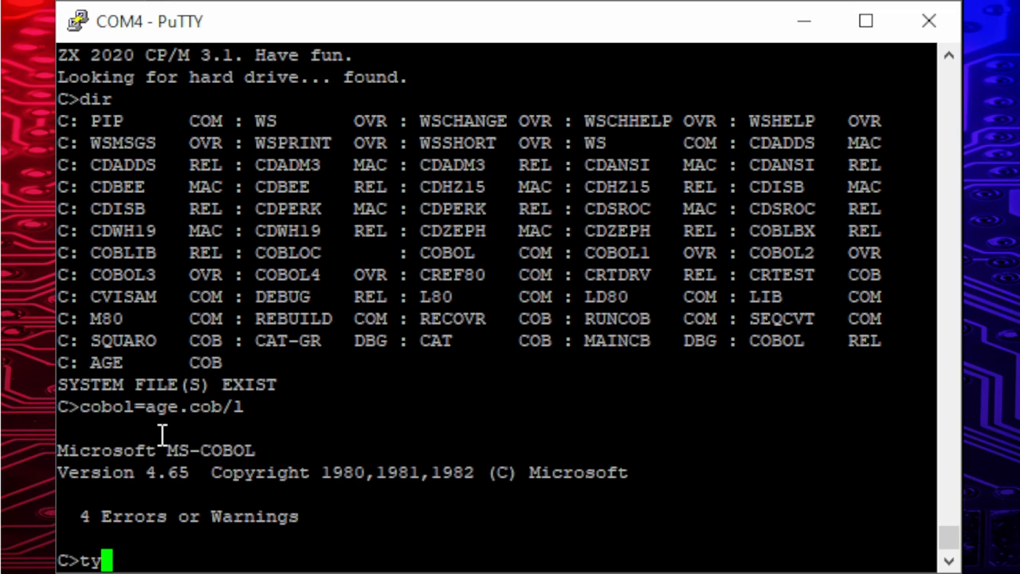
type("pe")
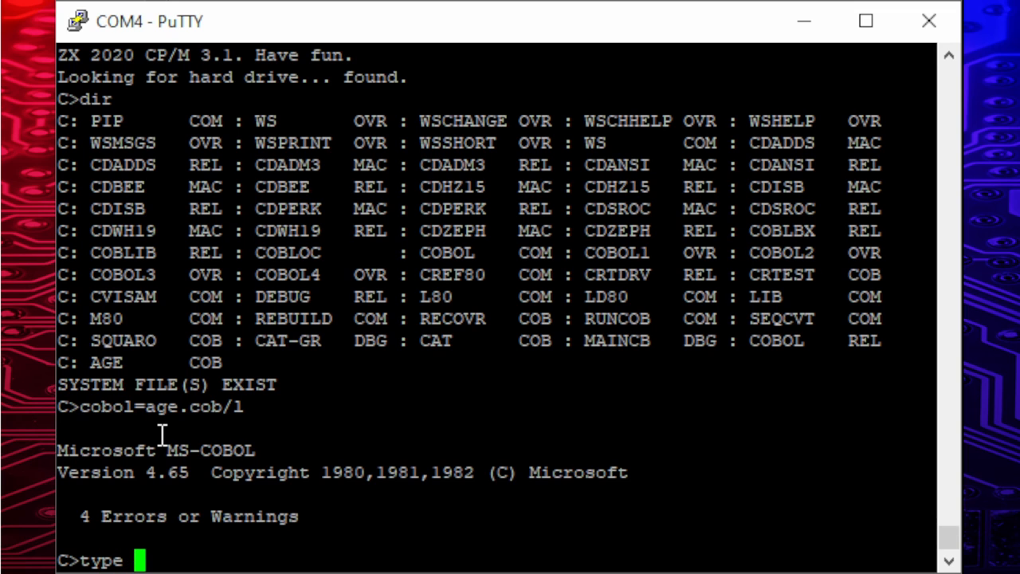
type("age.p")
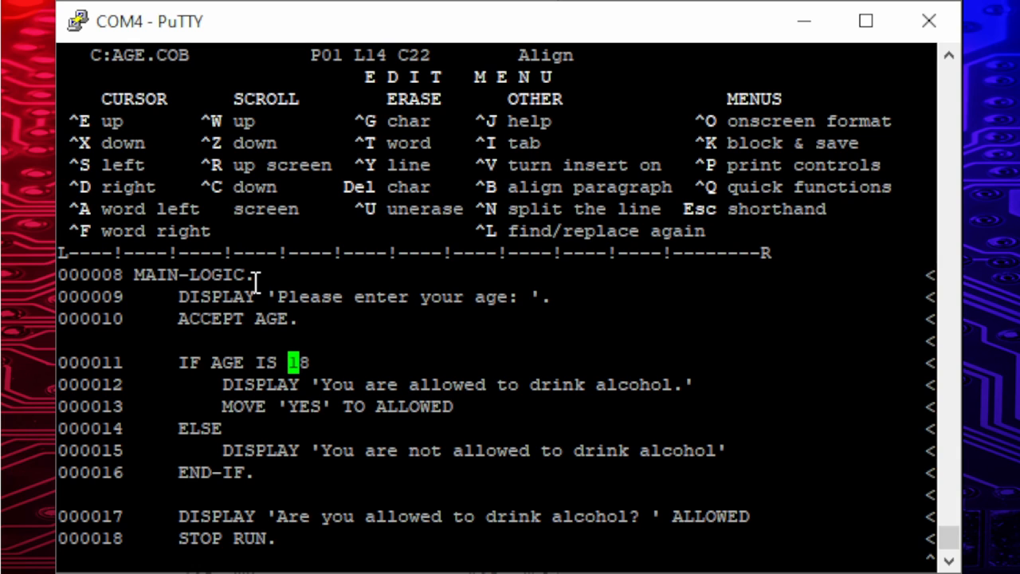
- Make AGE.COB test IF AGE IS > 17 and end line 15 with a period
type("> 17")
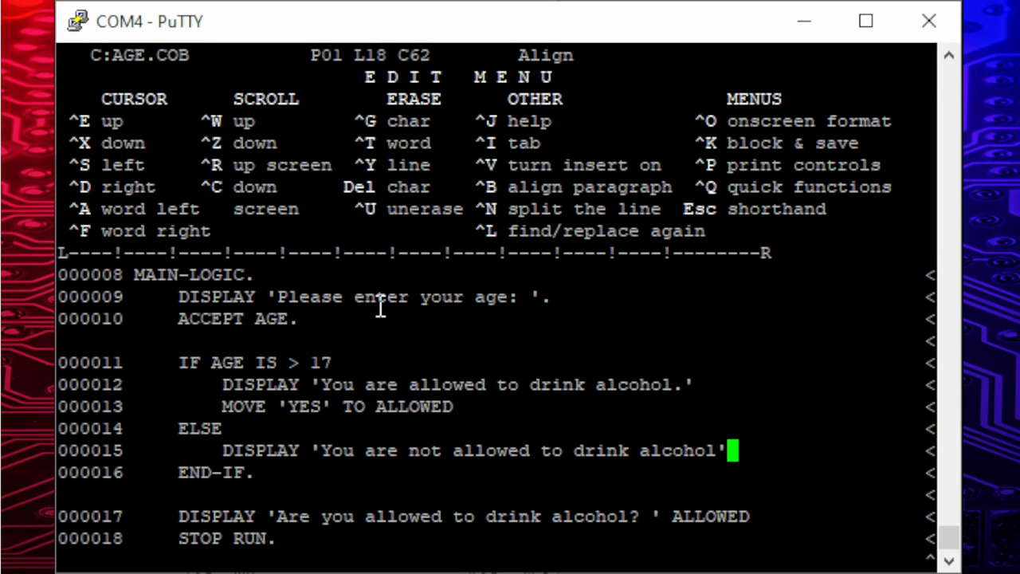
type(".")
type("cobol=age.cob/l")
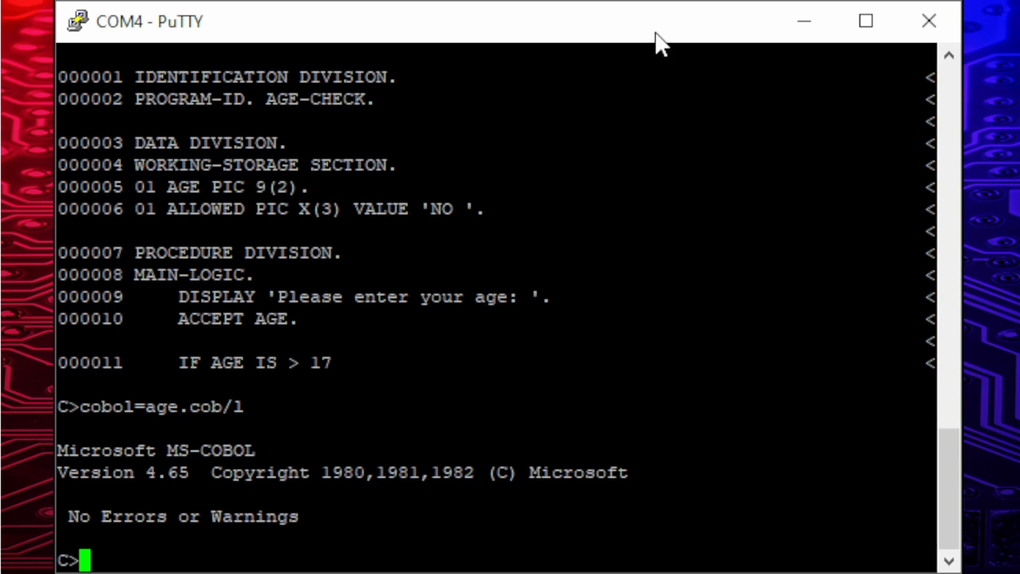
- Link AGE with L80 (age, age/N, /E), then run age and enter age 16
type("18")
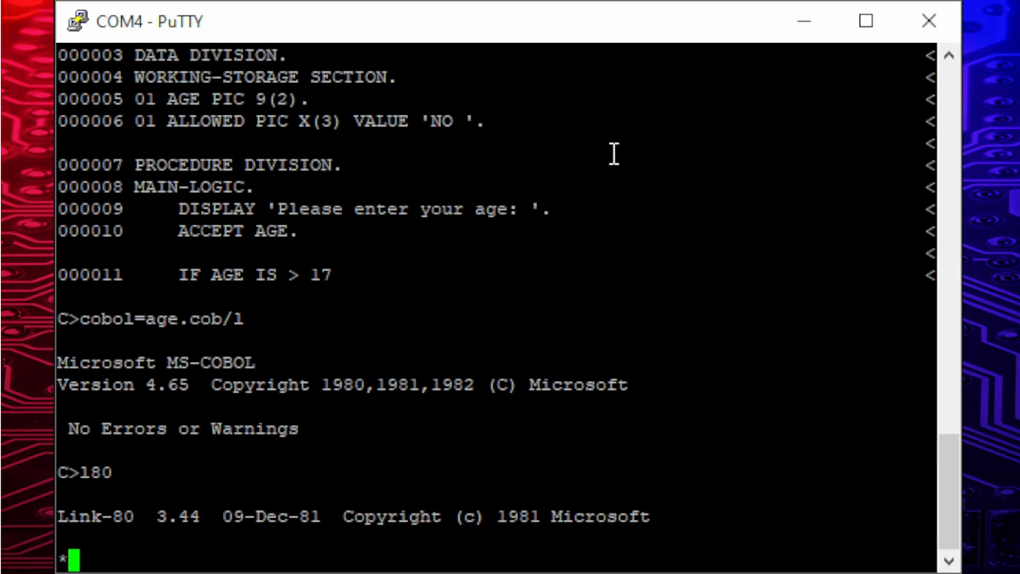
type("age")
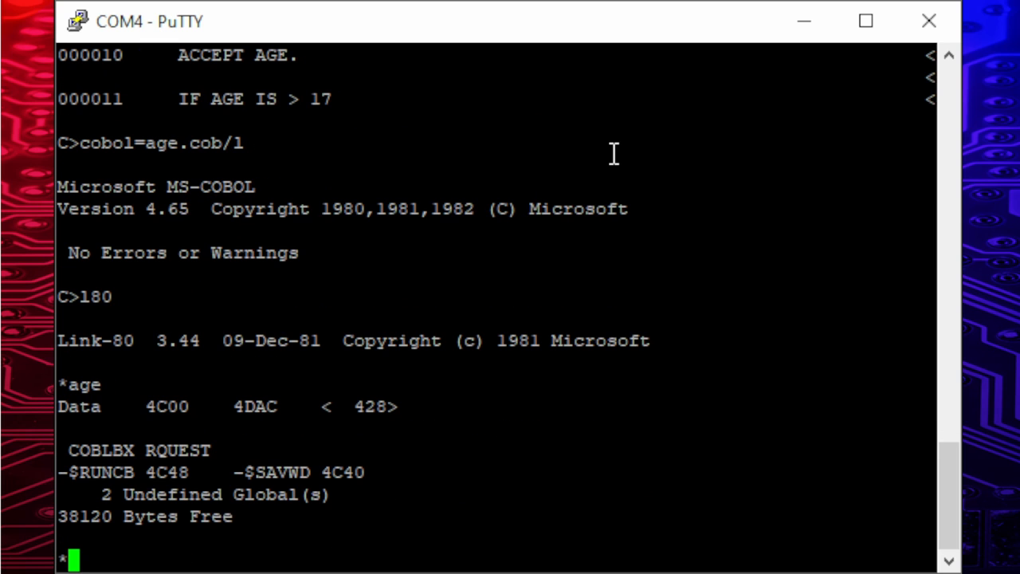
type("age")
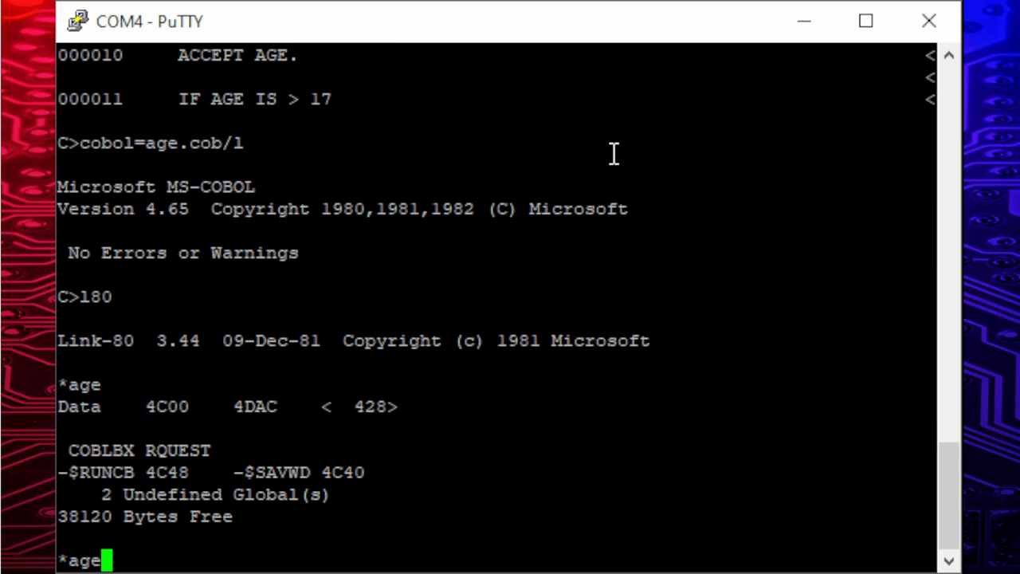
type("/N")
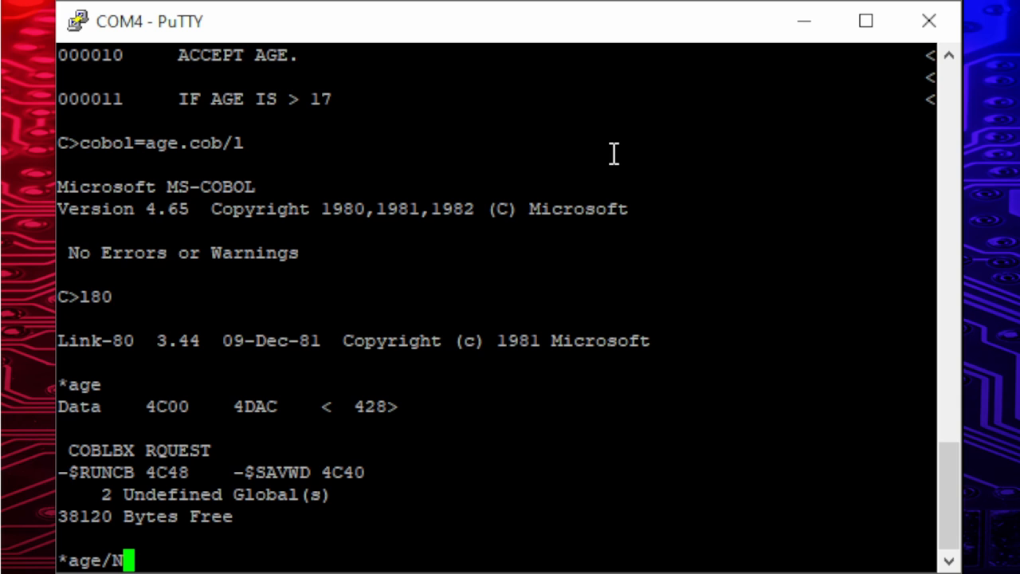
key("enter")
type("/")
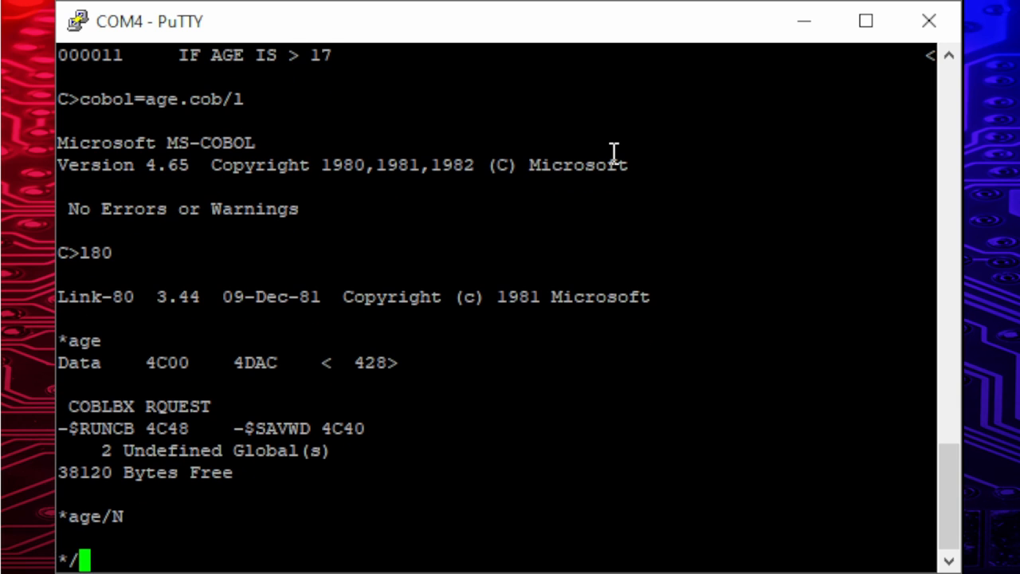
type("E")
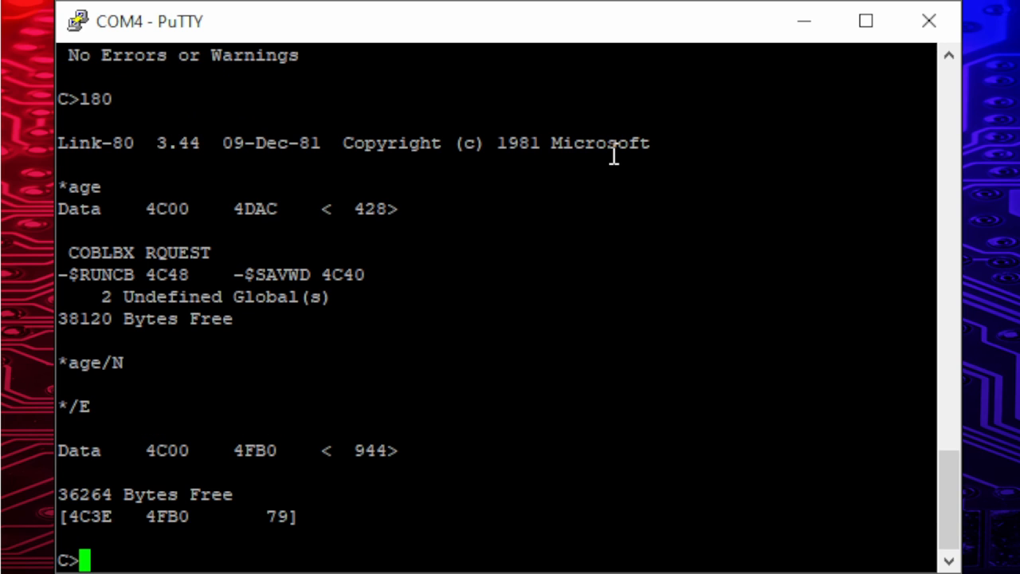
type("age")
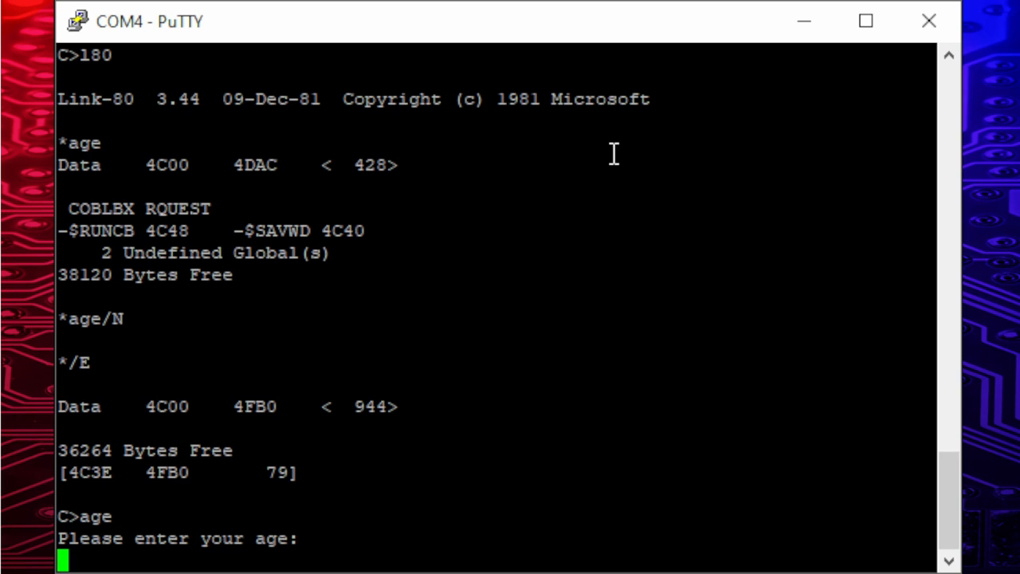
type("16")
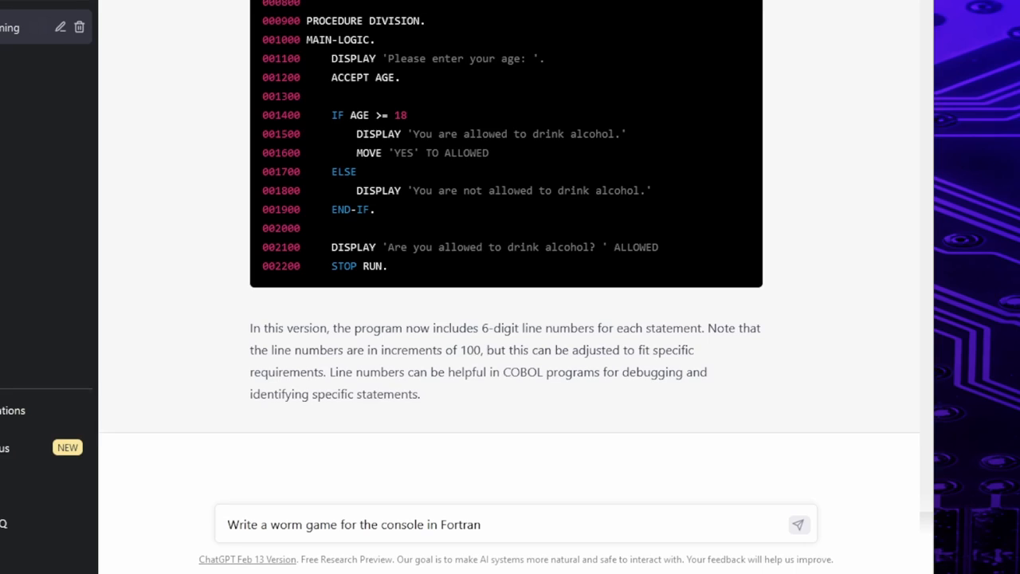
- Send the Fortran worm game request, then ask ChatGPT to 'continue' the code
left_click(798, 525)
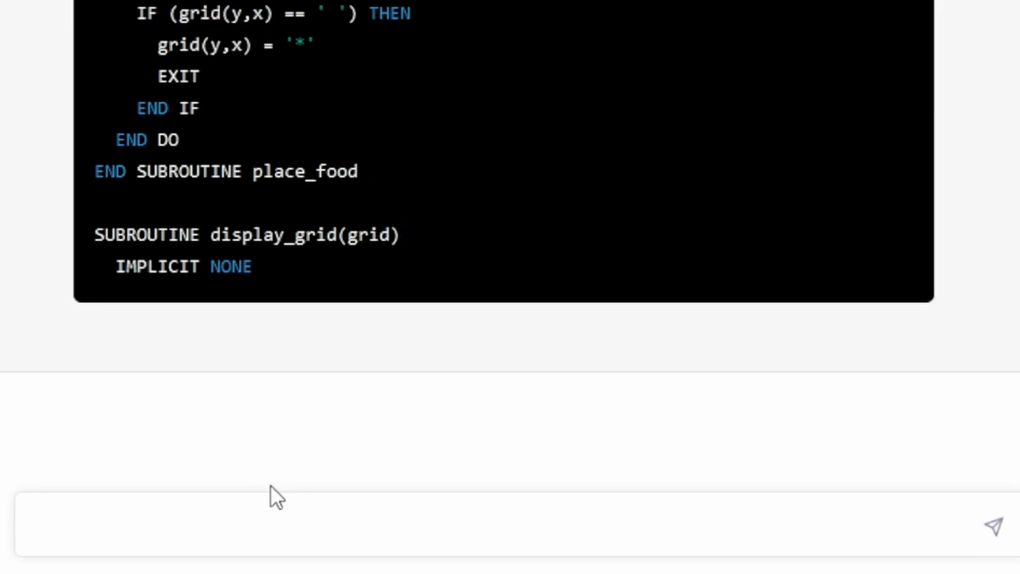
left_click(270, 526)
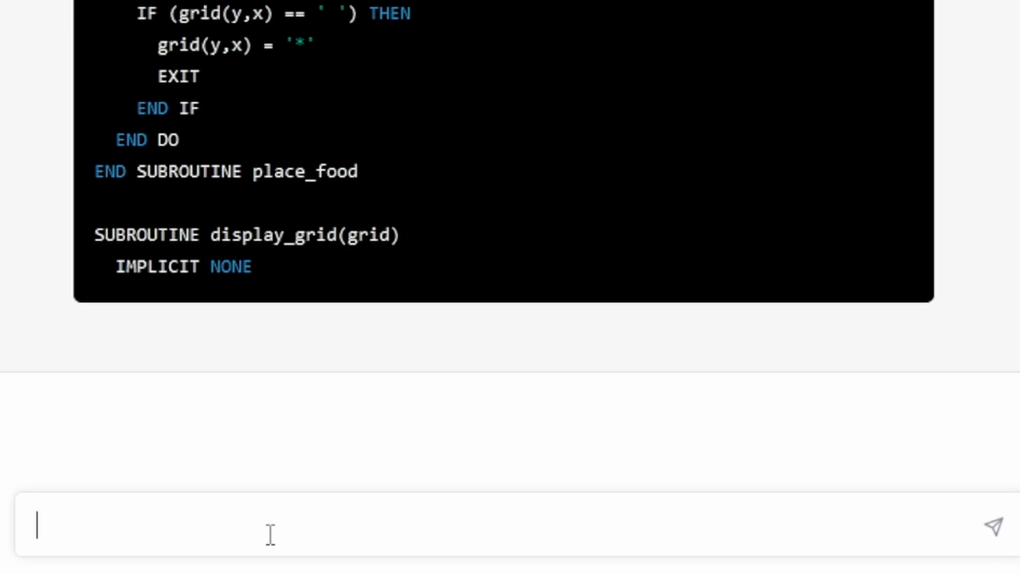
type("continue")
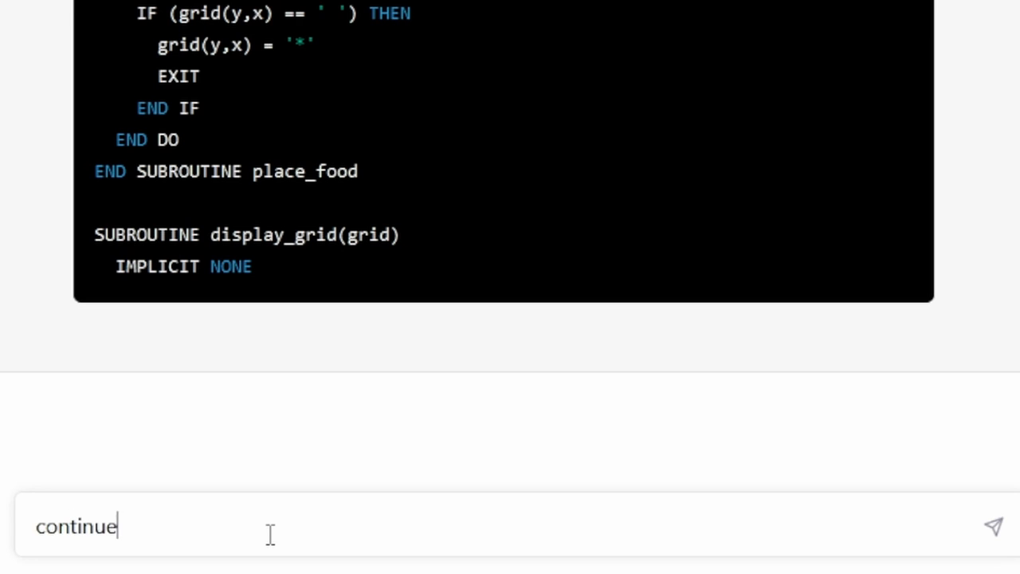
left_click(993, 525)
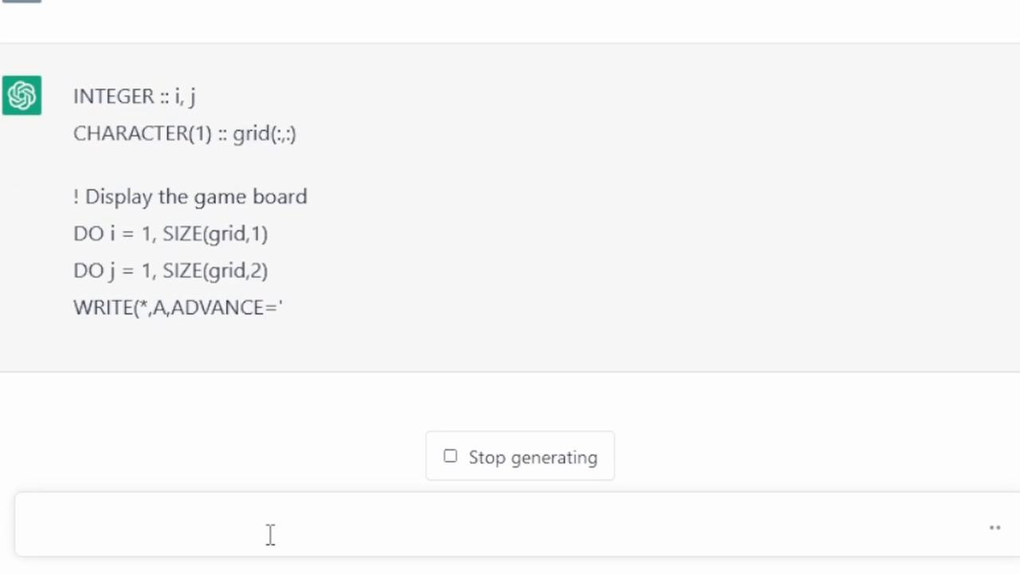
- Review the continued output and ask ChatGPT whether the program is complete
scroll("down", 3)
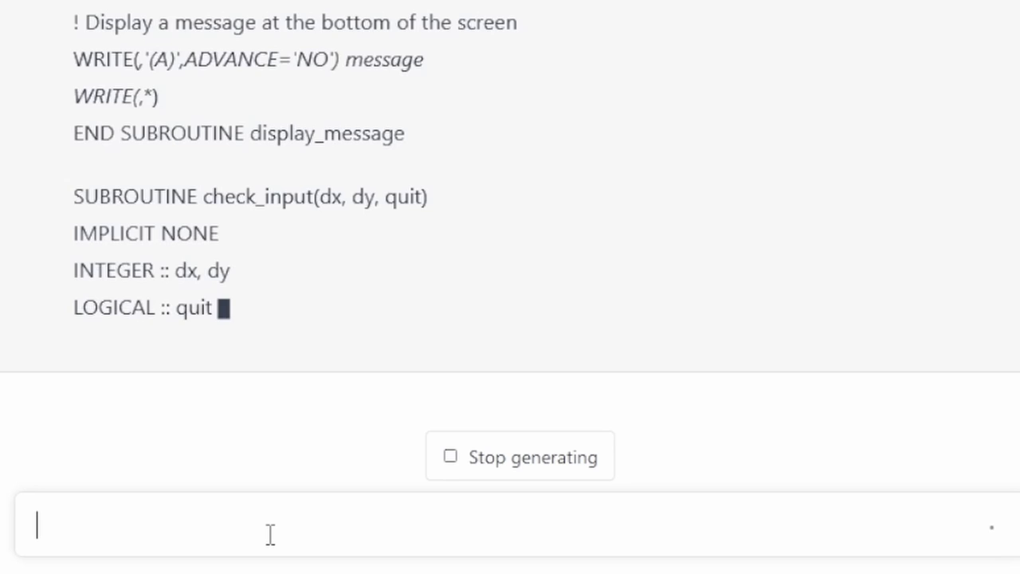
scroll("down", 3)
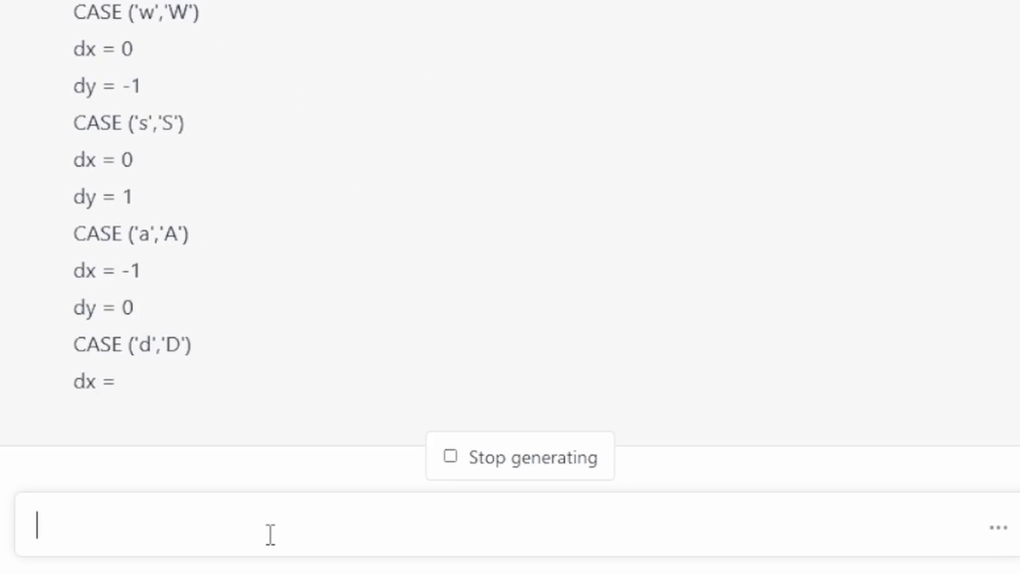
type("is this all?")
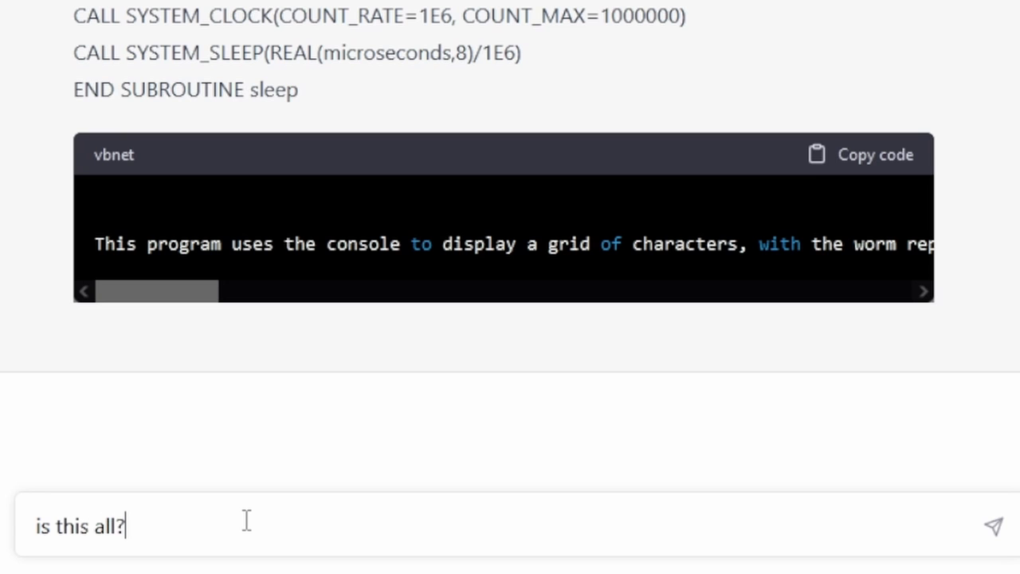
left_click(991, 525)
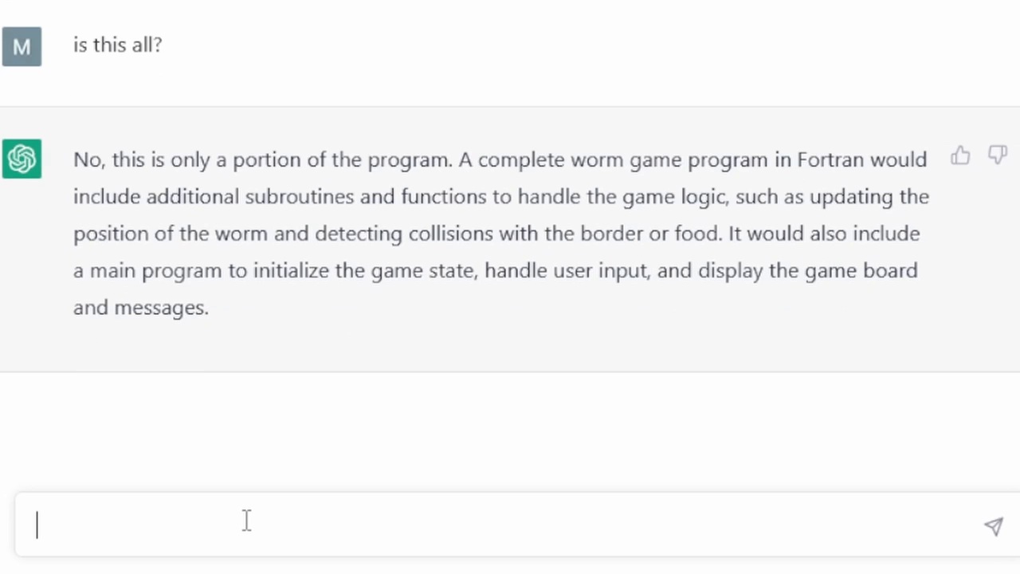
- Draft a prompt asking ChatGPT to write the whole program
type("write")
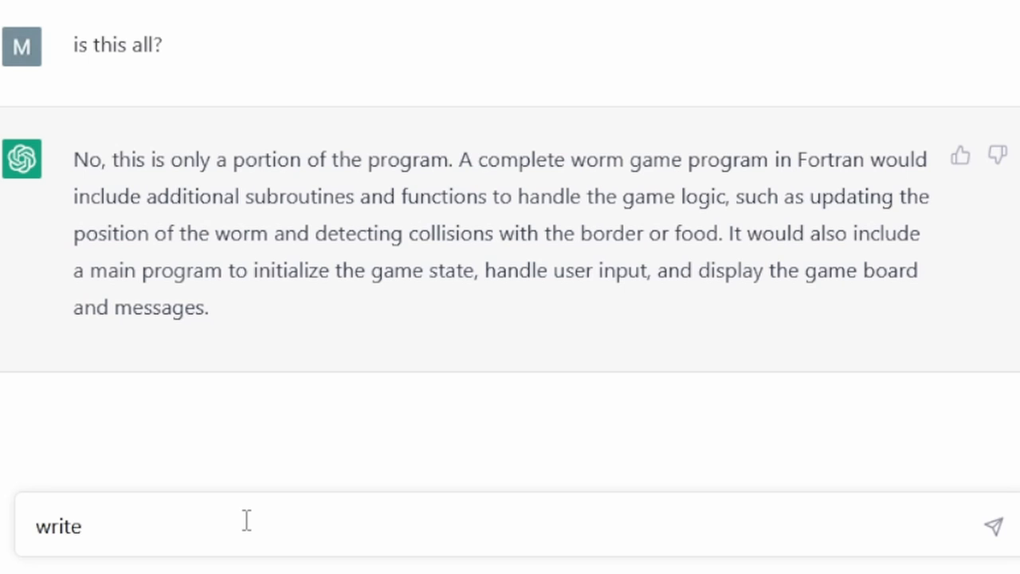
type("the whole")
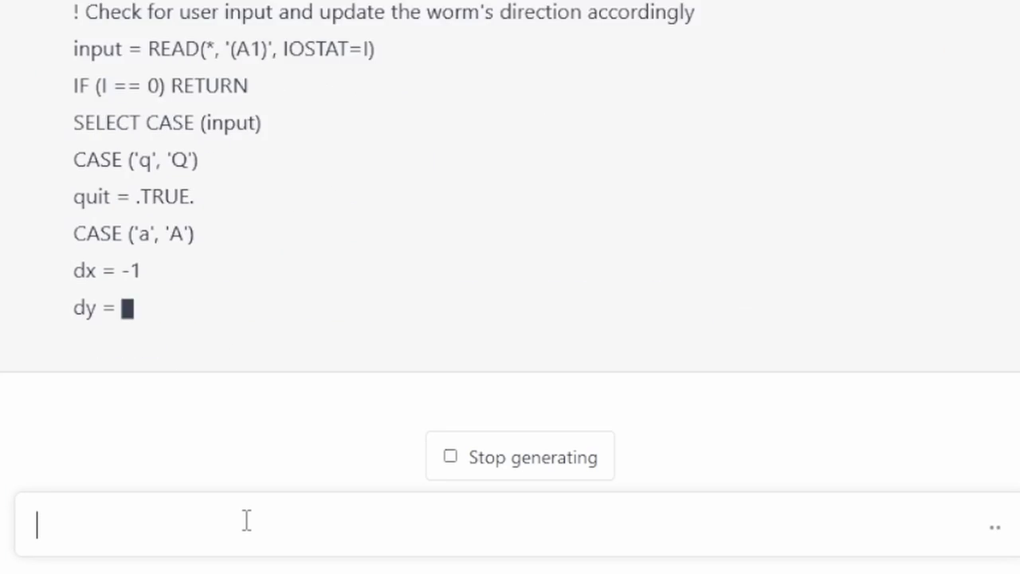
type("con")
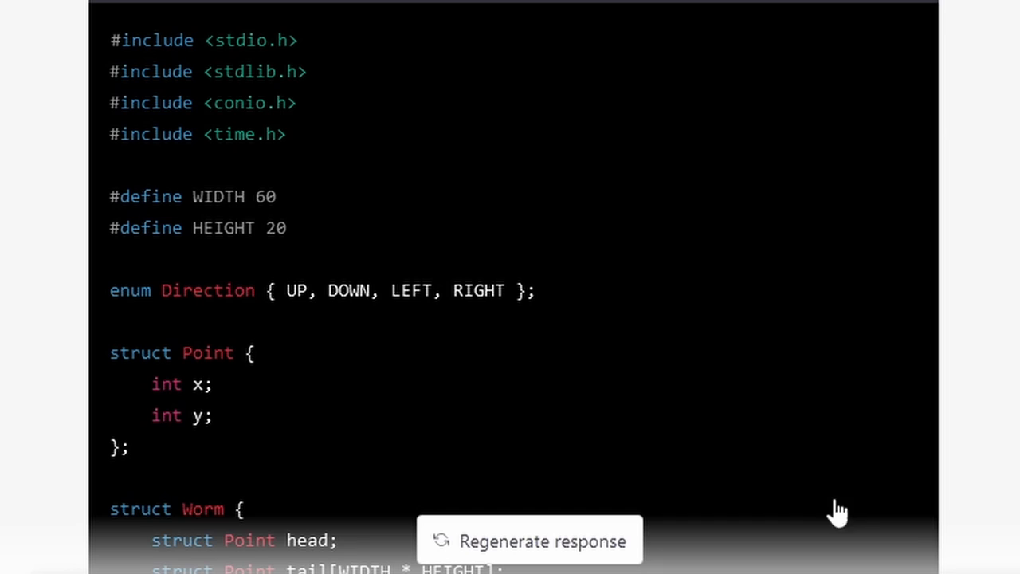
scroll("down", 3)
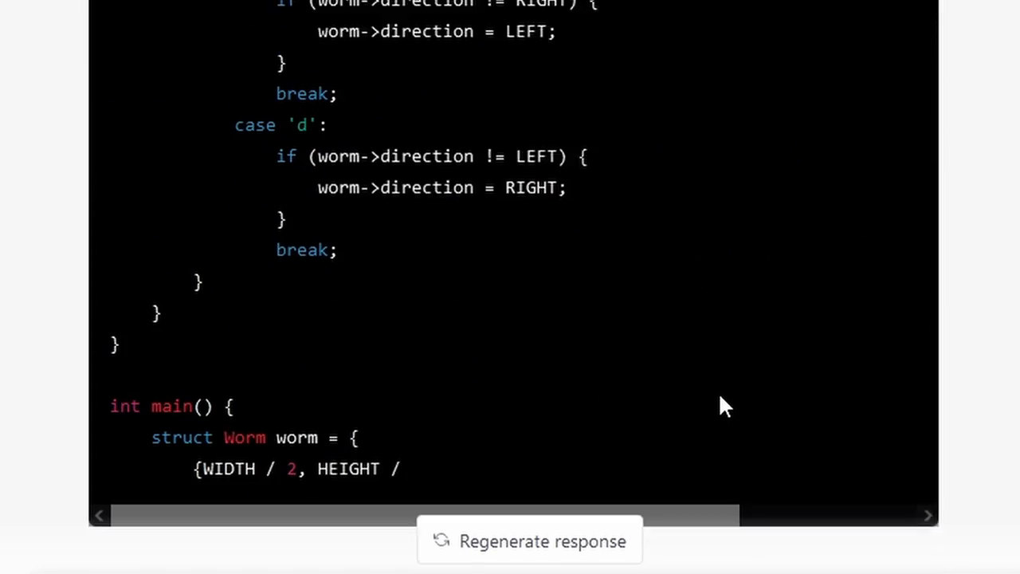
scroll("down", 3)
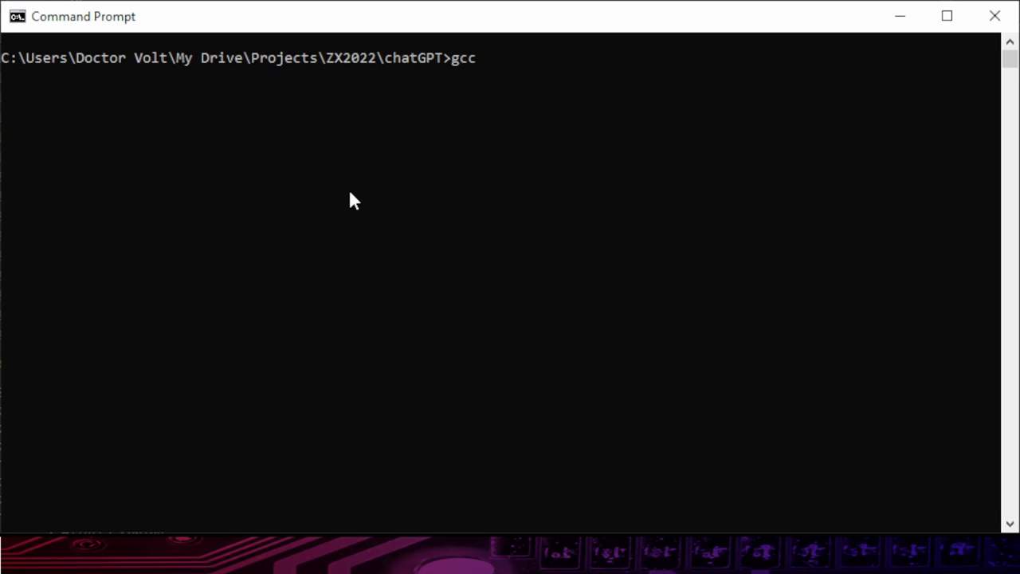
- Compile worm.c with gcc into worm.exe and run worm.exe
type("worm.c -o w")
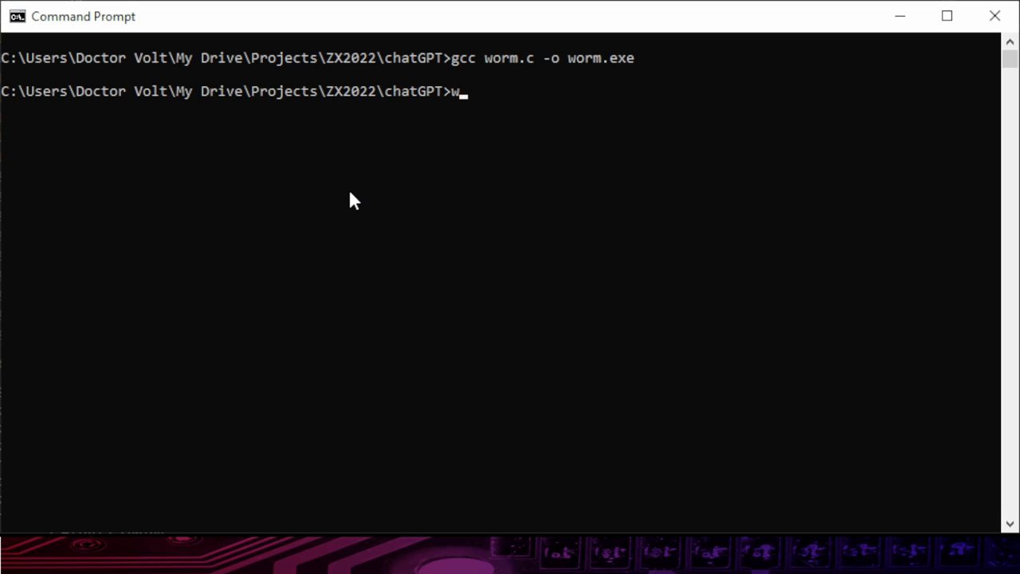
type("orm.exe")
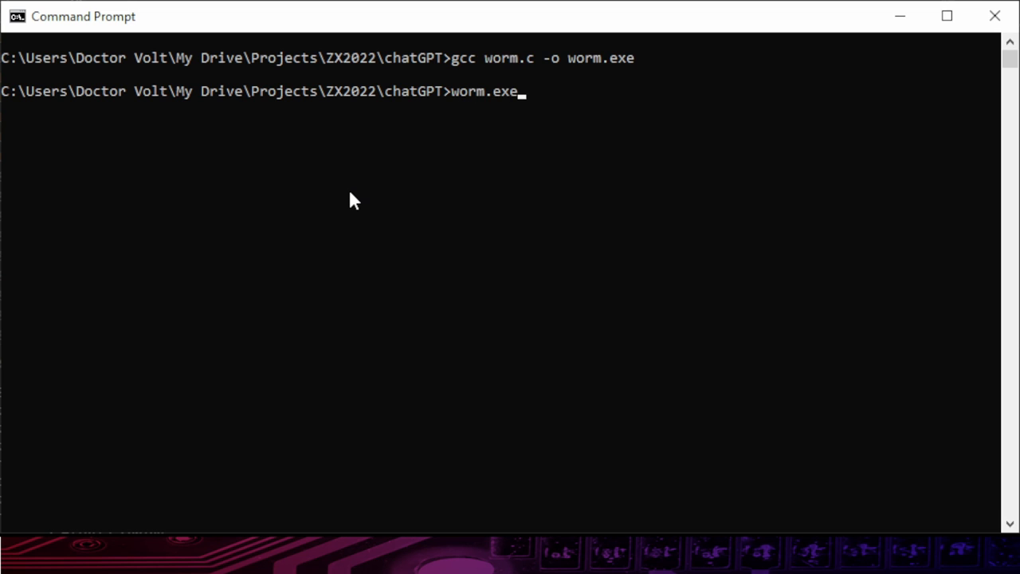
key("enter")
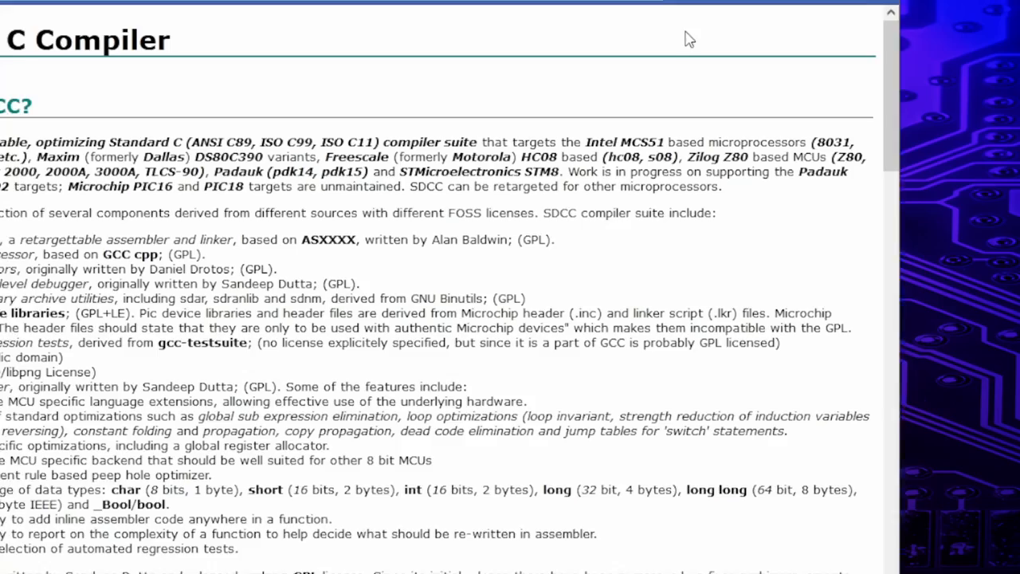
- Scroll the SDCC homepage to its supported targets, including Zilog Z80 MCUs
scroll("down", 3)
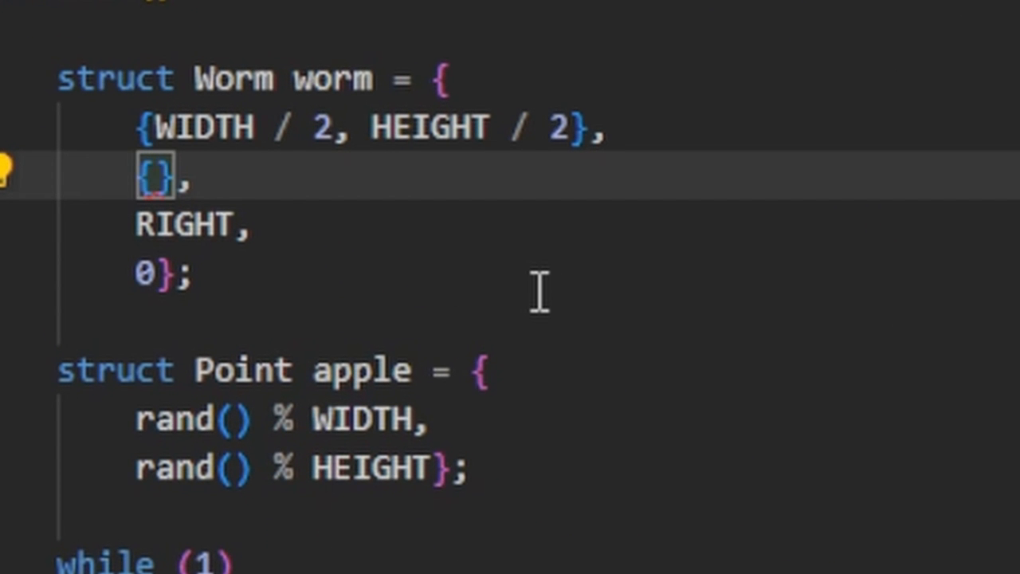
- Change the worm tail initializer in worm.c to {{0,0}} and build worm.com
type("{0,")
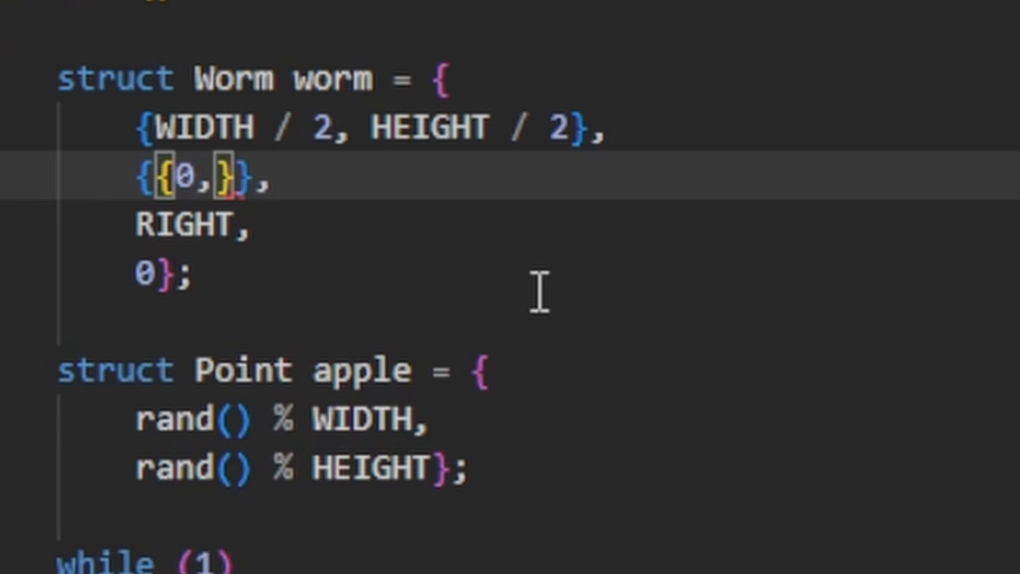
type("0")
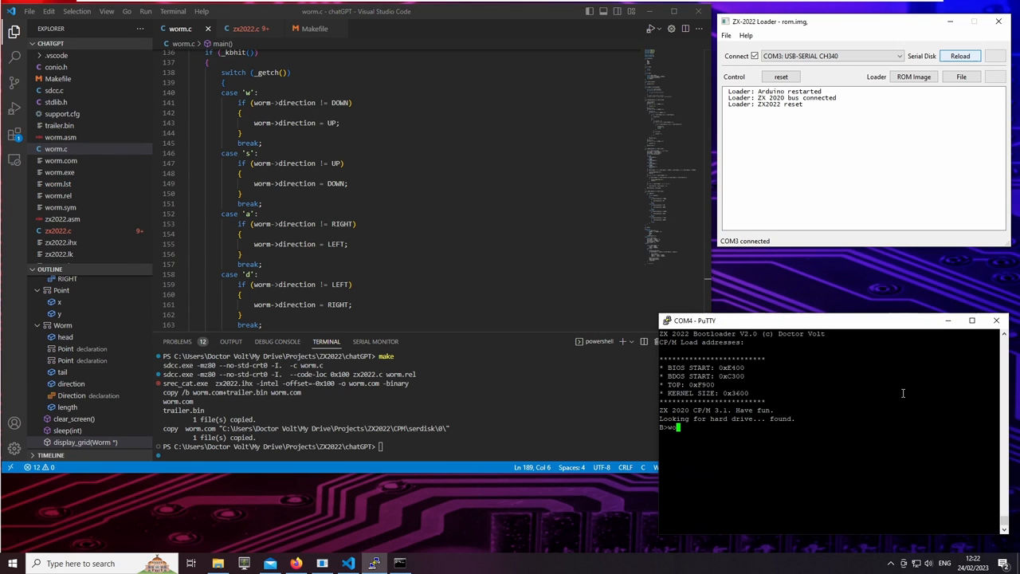
left_click(960, 55)
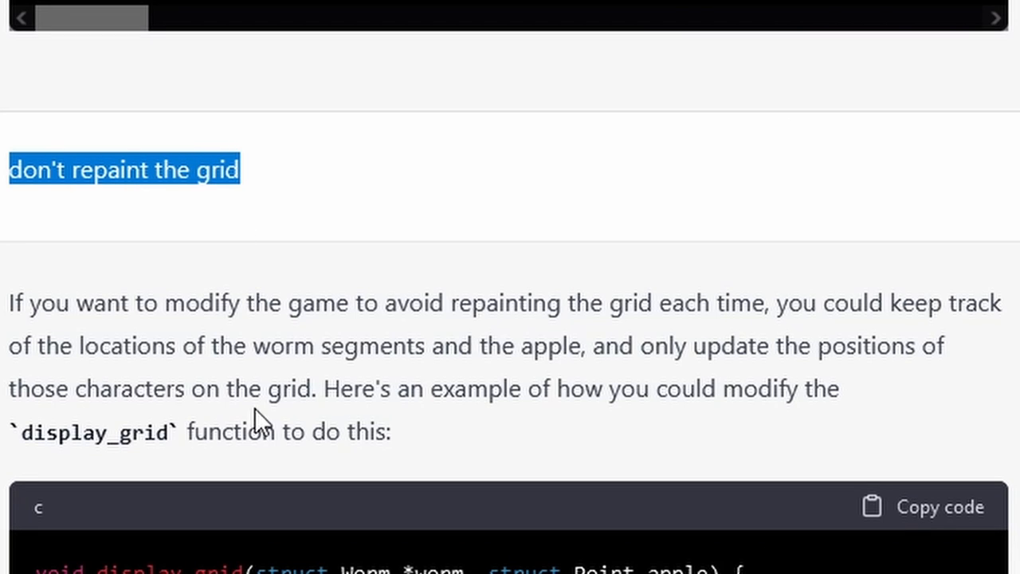
- Scroll through ChatGPT's answer about updating only changed characters in display_grid
scroll("down", 3)
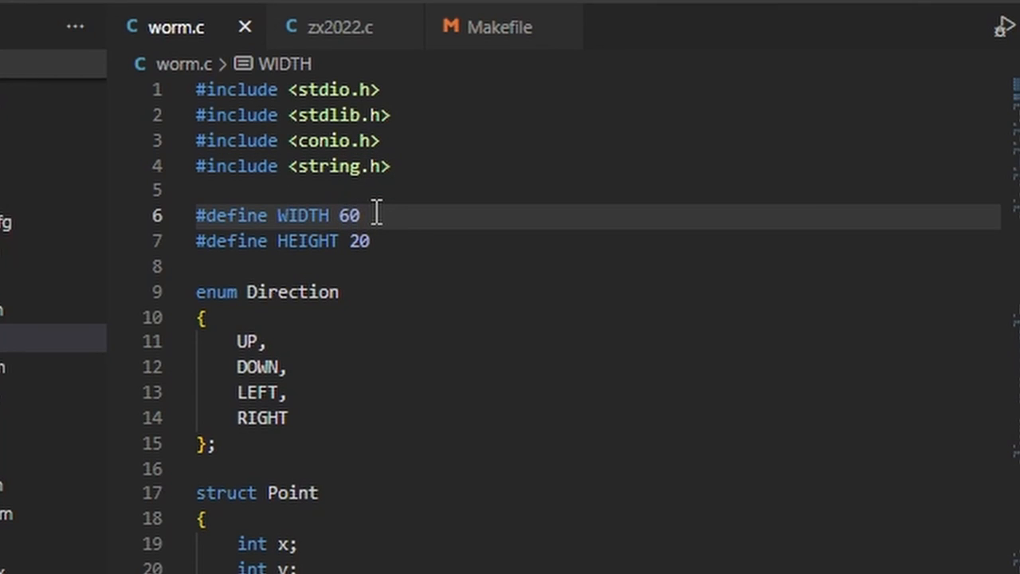
- Set WIDTH to 30 and replace the border printf("-") with putchar('-')
type("30")
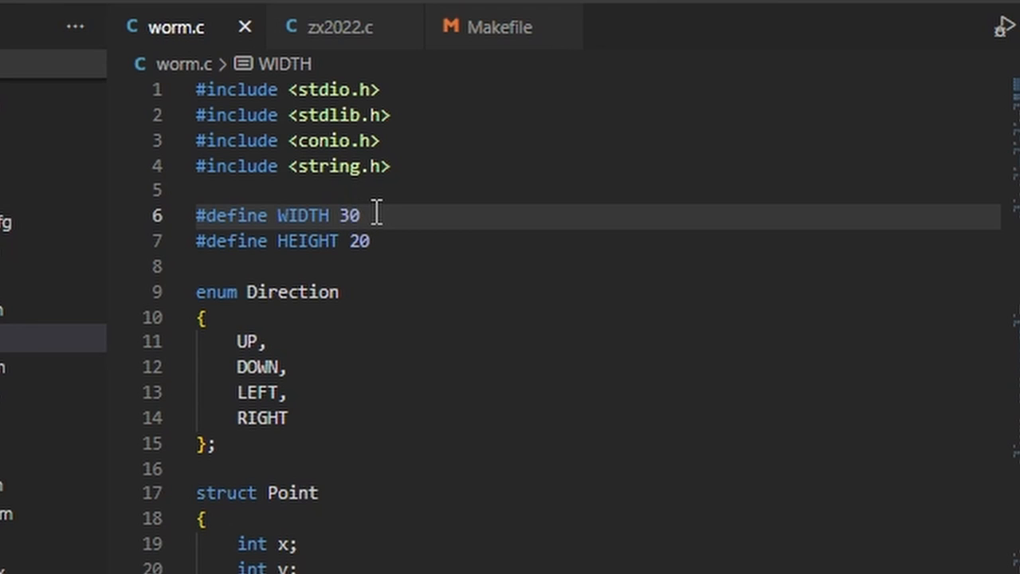
scroll("down", 3)
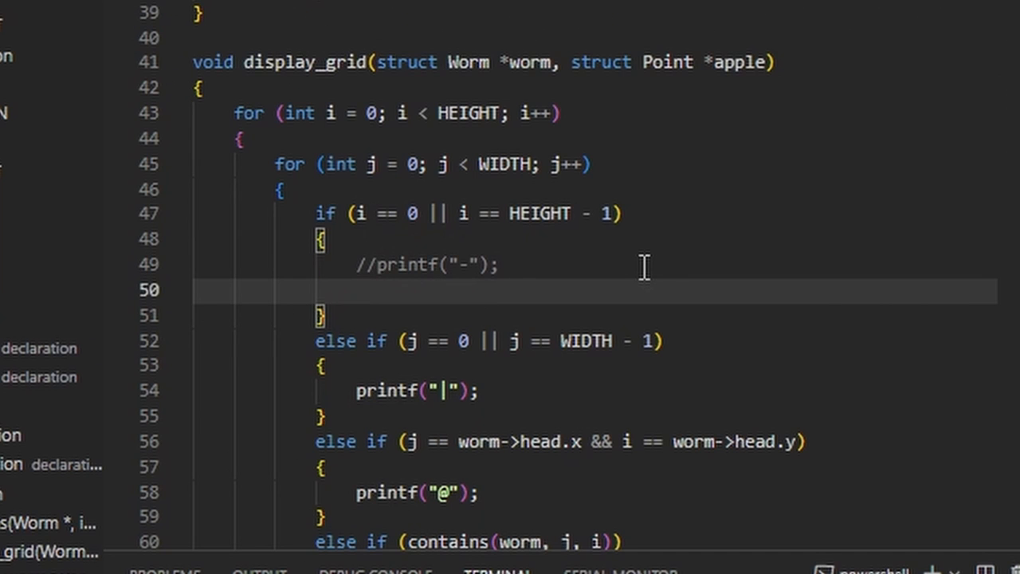
type("putchar('-')")
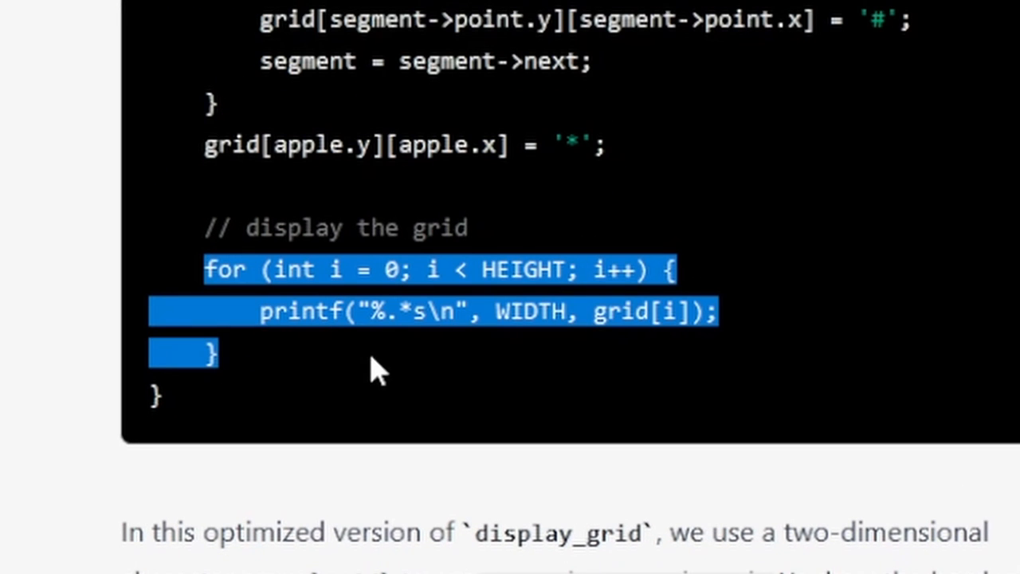
mouse_move(374, 395)
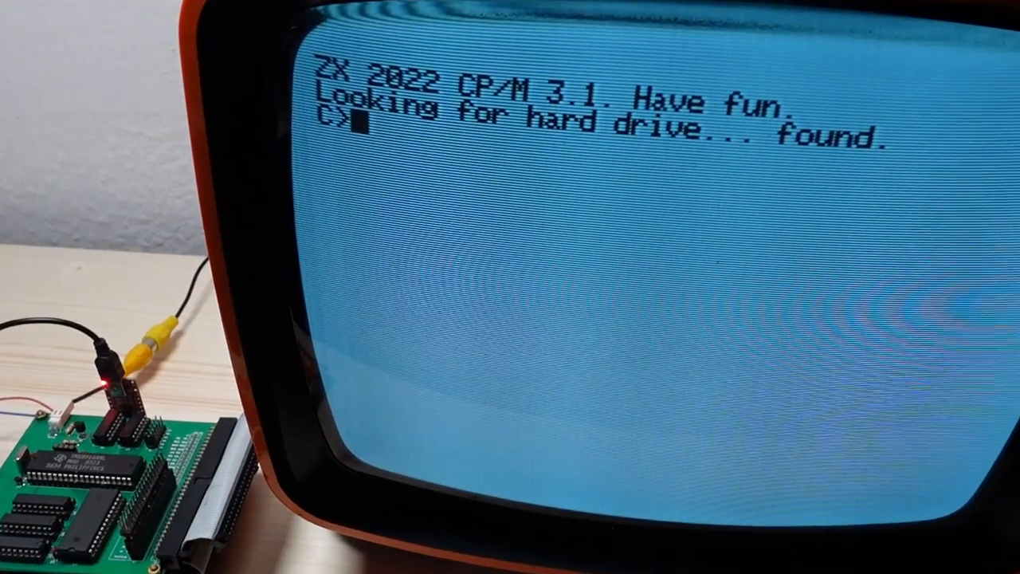
- Type worm at the CP/M 3.1 C> prompt to launch the game
type("worm")
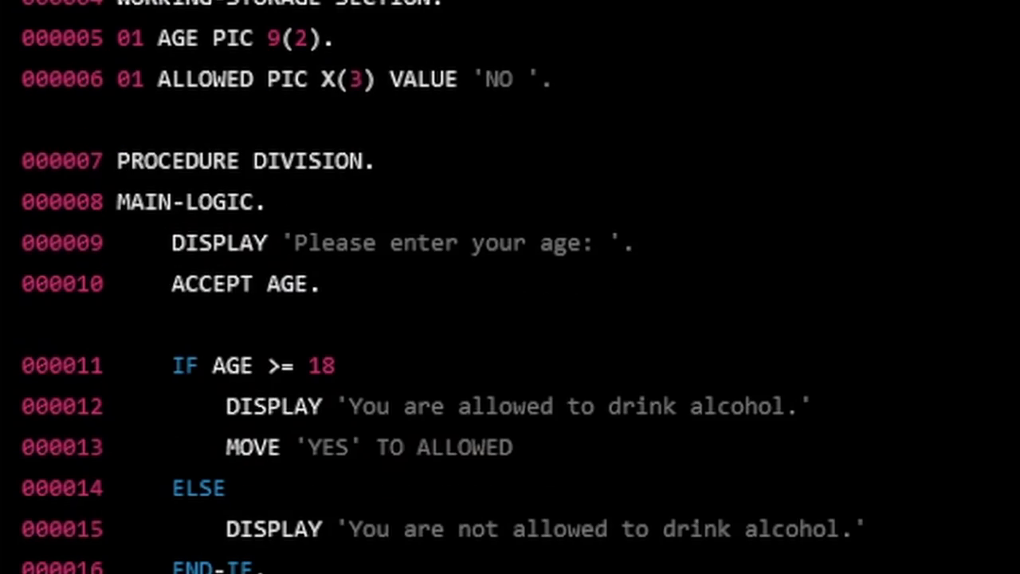
- Scroll through ChatGPT's COBOL program that checks whether the user may drink alcohol
scroll("down", 3)
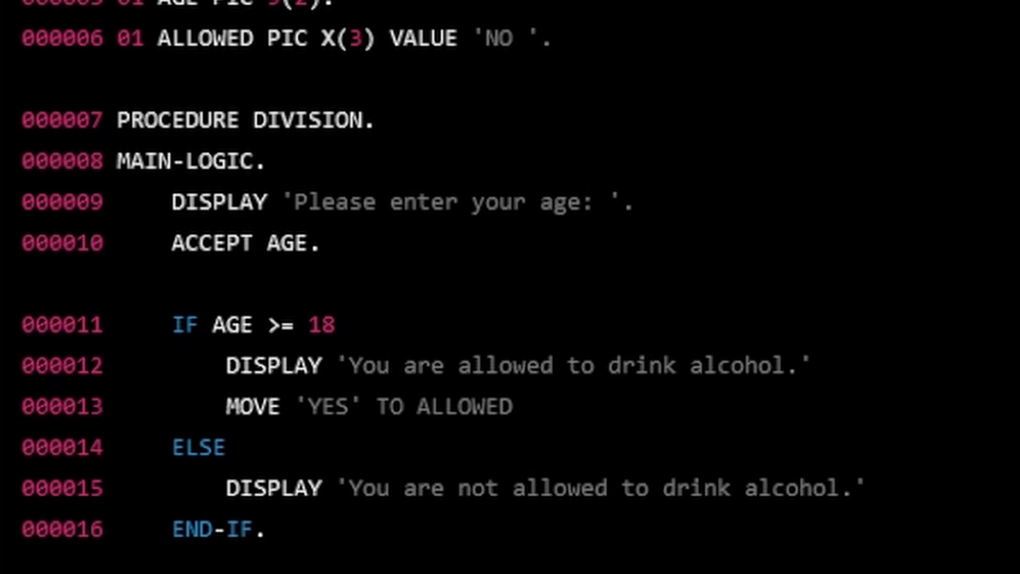
scroll("down", 3)
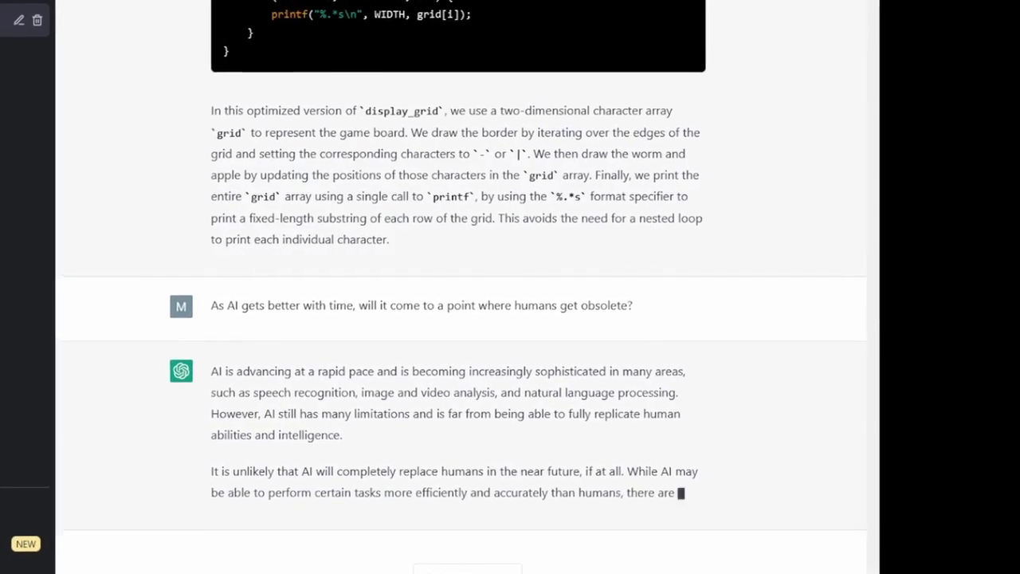
- Scroll to read the conclusion that AI is unlikely to make humans obsolete soon
scroll("down", 3)
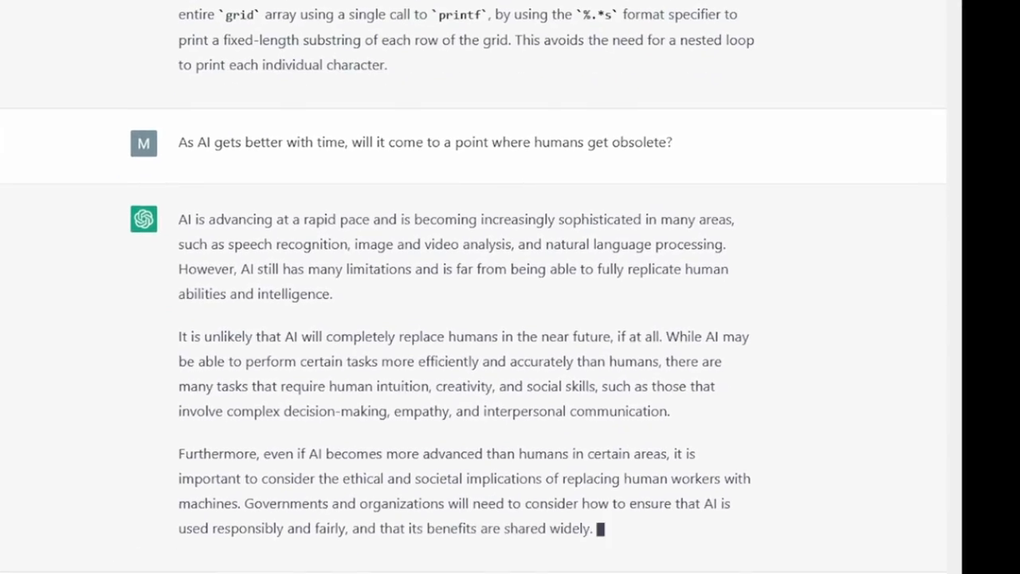
scroll("down", 3)
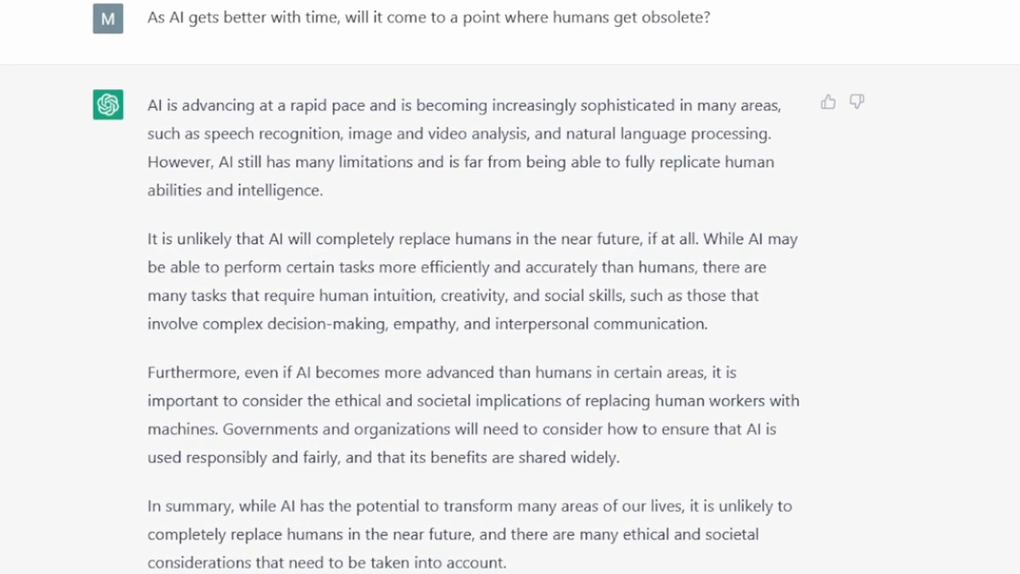